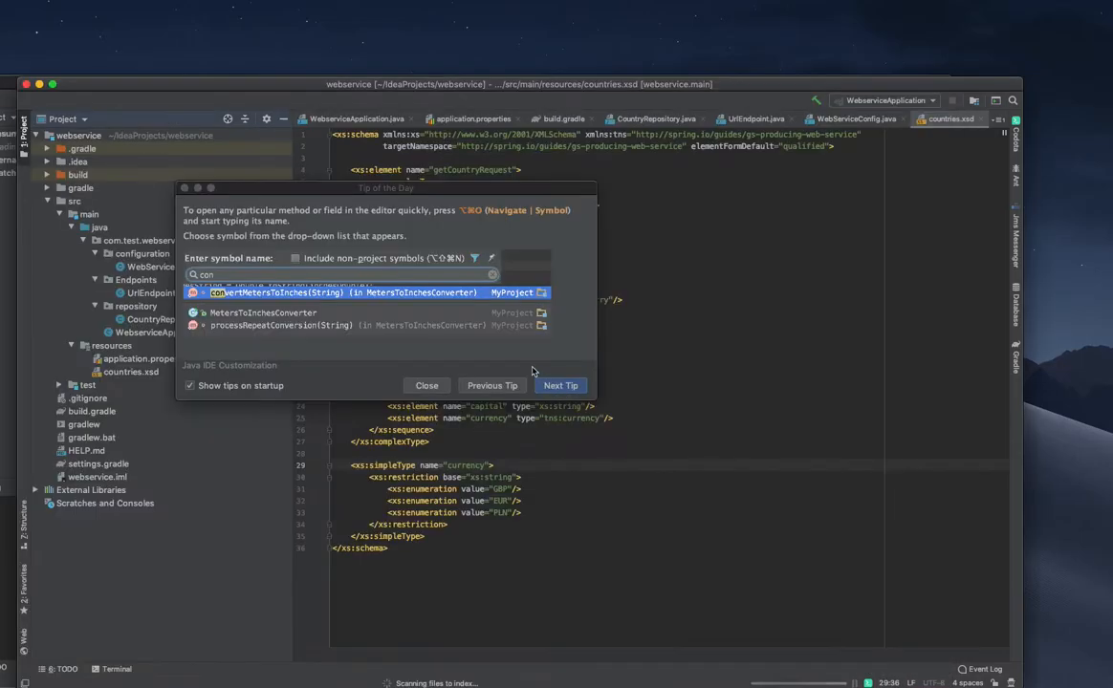
# - Dismiss the Tip of the Day dialog and select the webservice project's resources folder
pyautogui.click(426, 386)
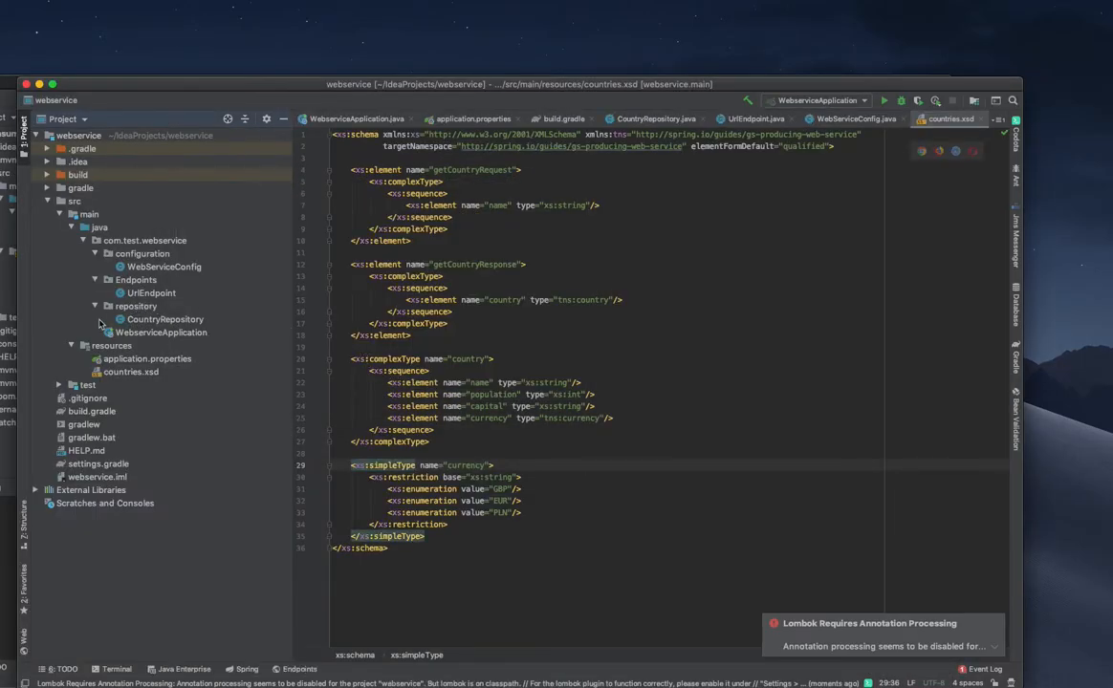
pyautogui.click(111, 344)
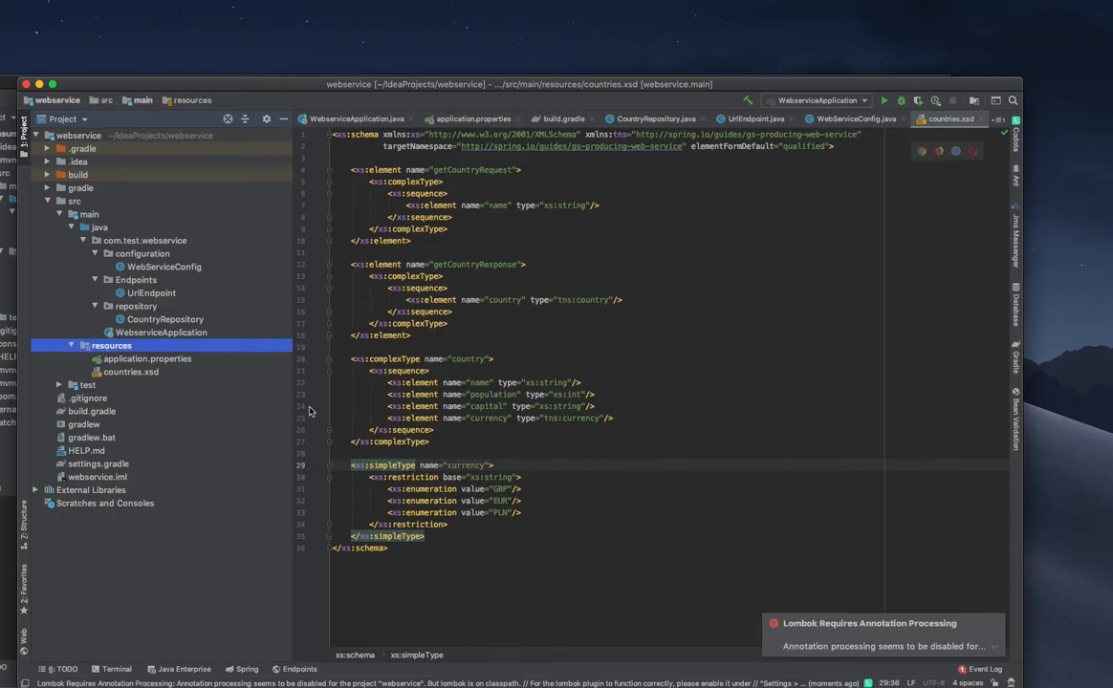
pyautogui.moveTo(84, 438)
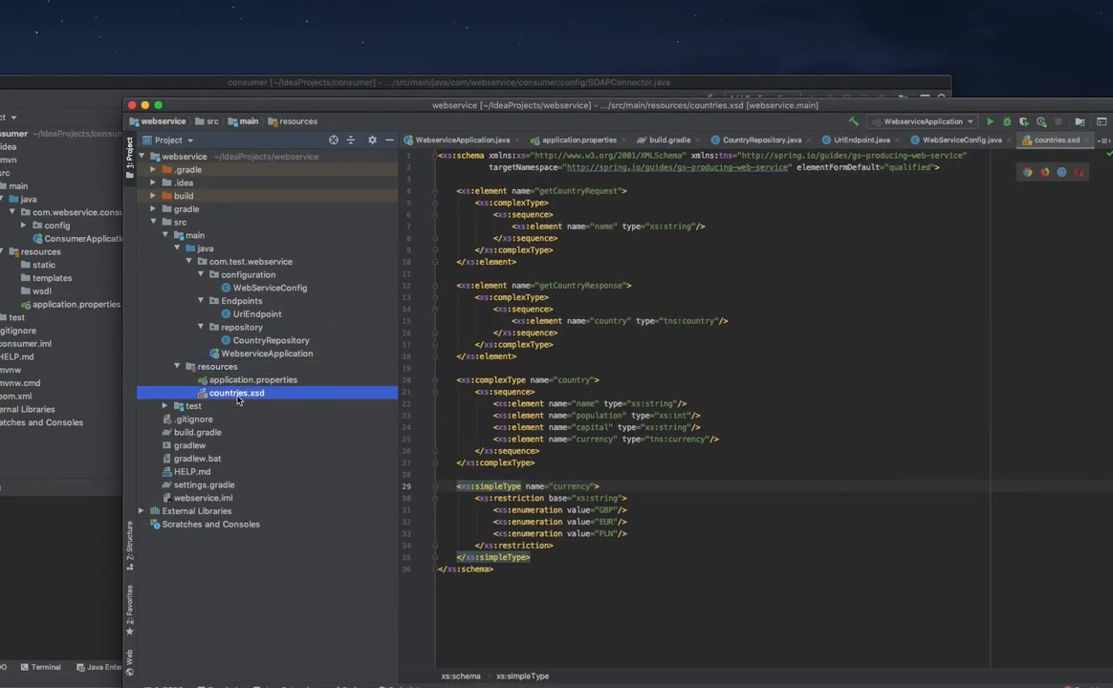
# - Copy countries.xsd and choose the consumer project's resources/wsdl folder as its destination
pyautogui.rightClick(237, 393)
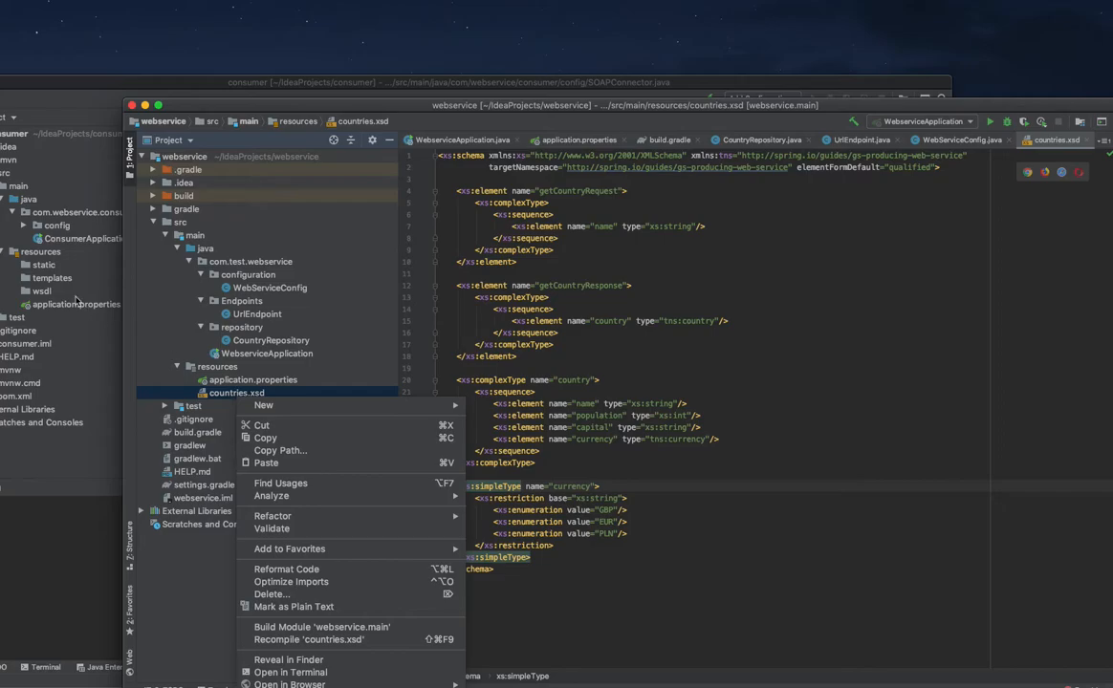
pyautogui.moveTo(71, 302)
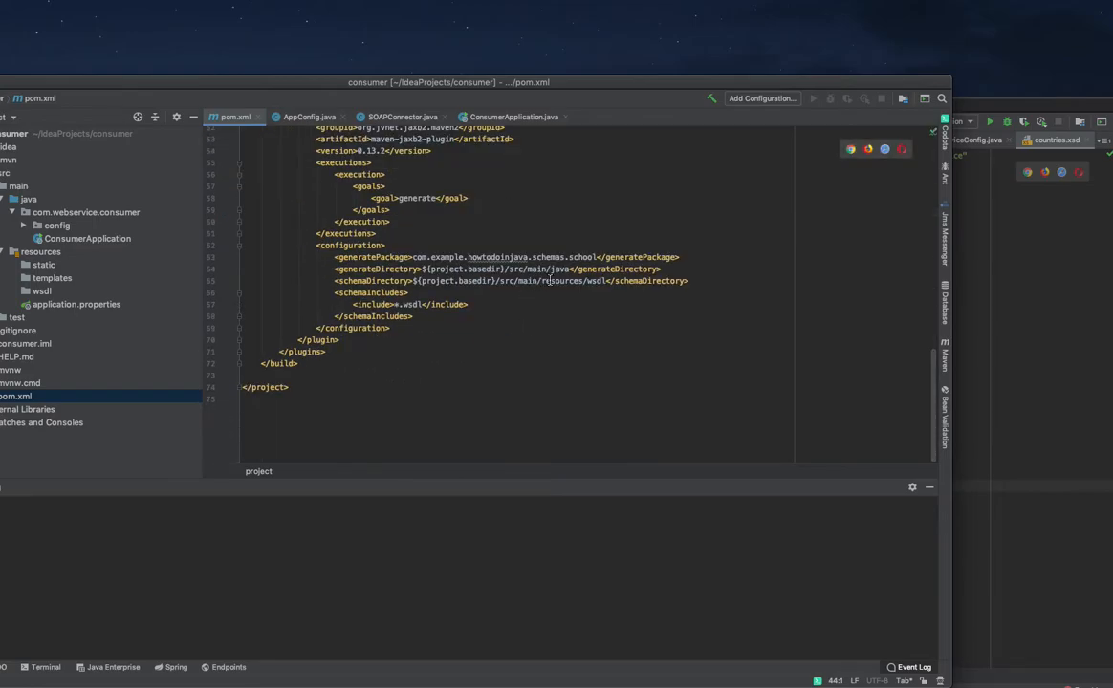
pyautogui.doubleClick(562, 279)
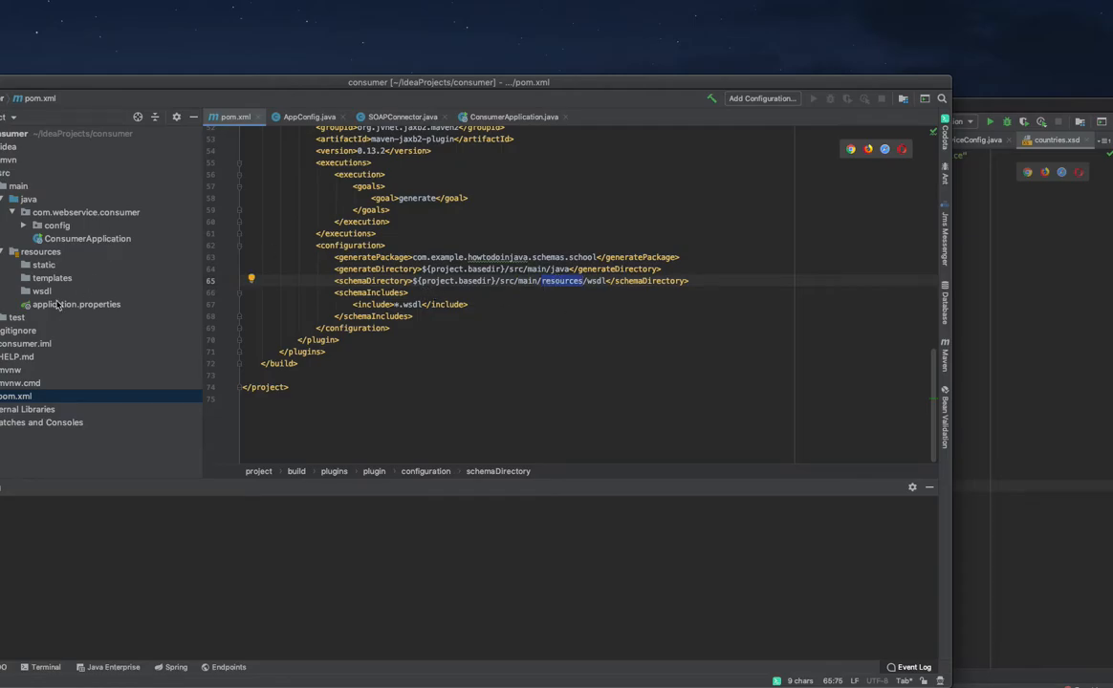
pyautogui.click(40, 252)
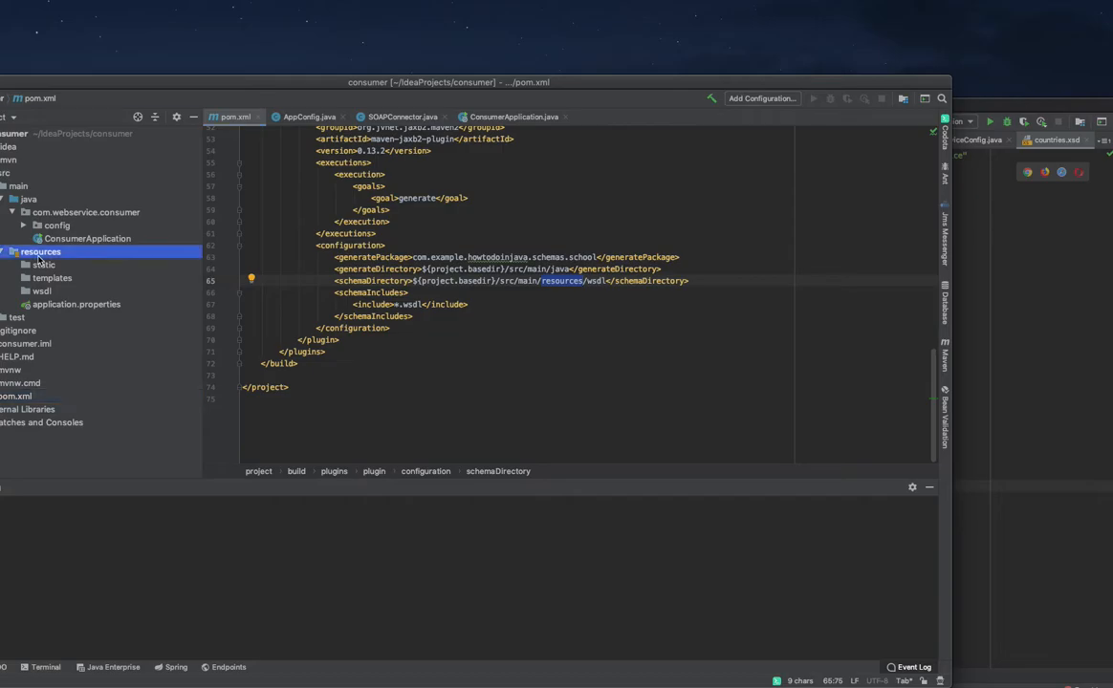
pyautogui.click(43, 291)
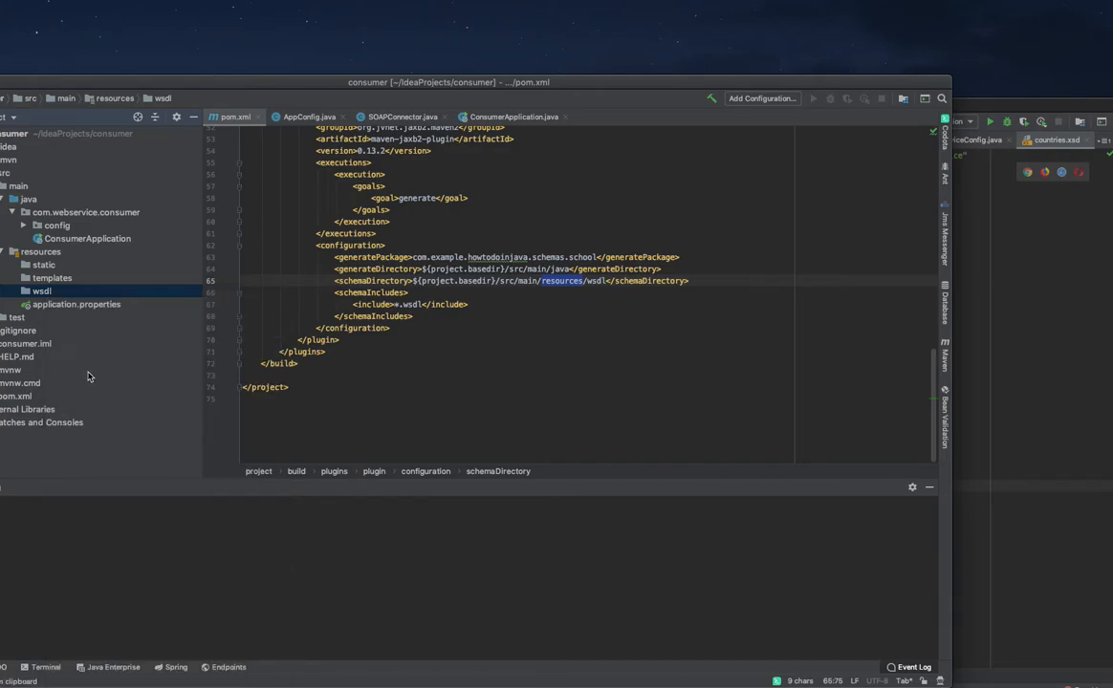
# - Finish copying countries.xsd into wsdl, change the pom.xml include pattern to *.xsd and import Maven changes
pyautogui.click(306, 117)
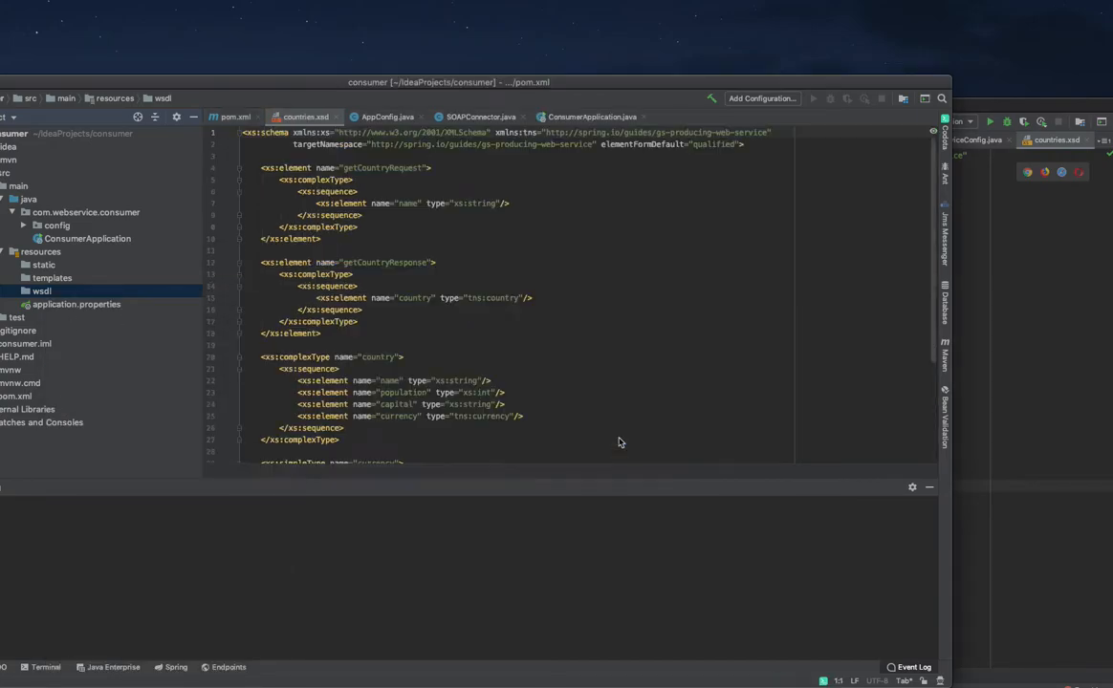
pyautogui.click(71, 304)
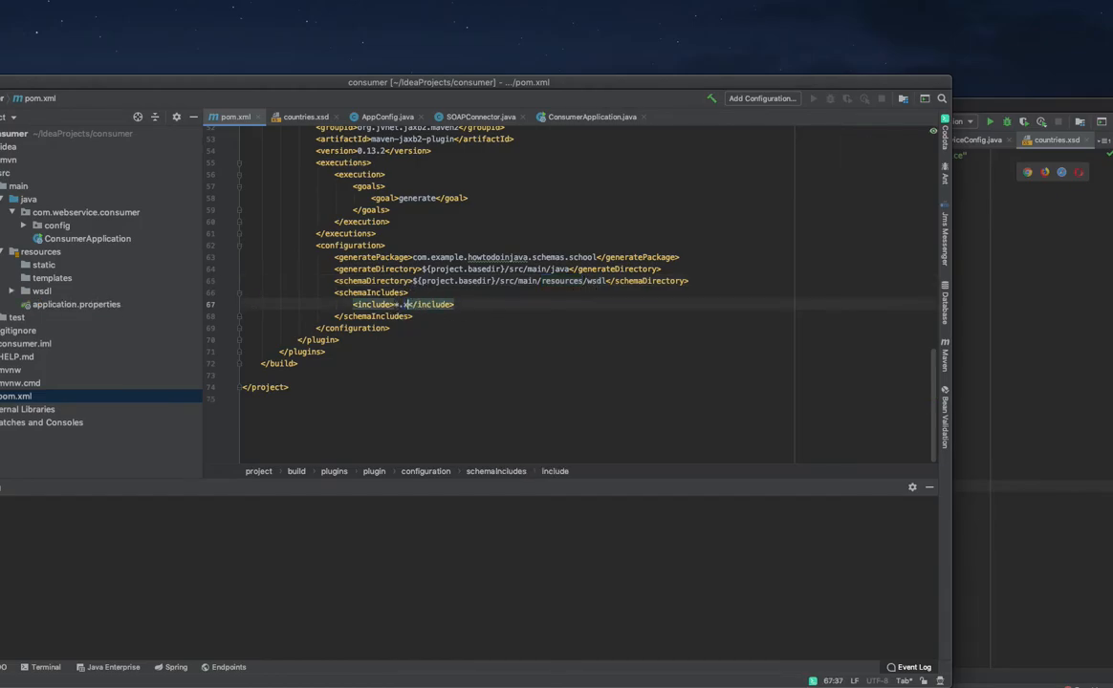
pyautogui.write('xsd')
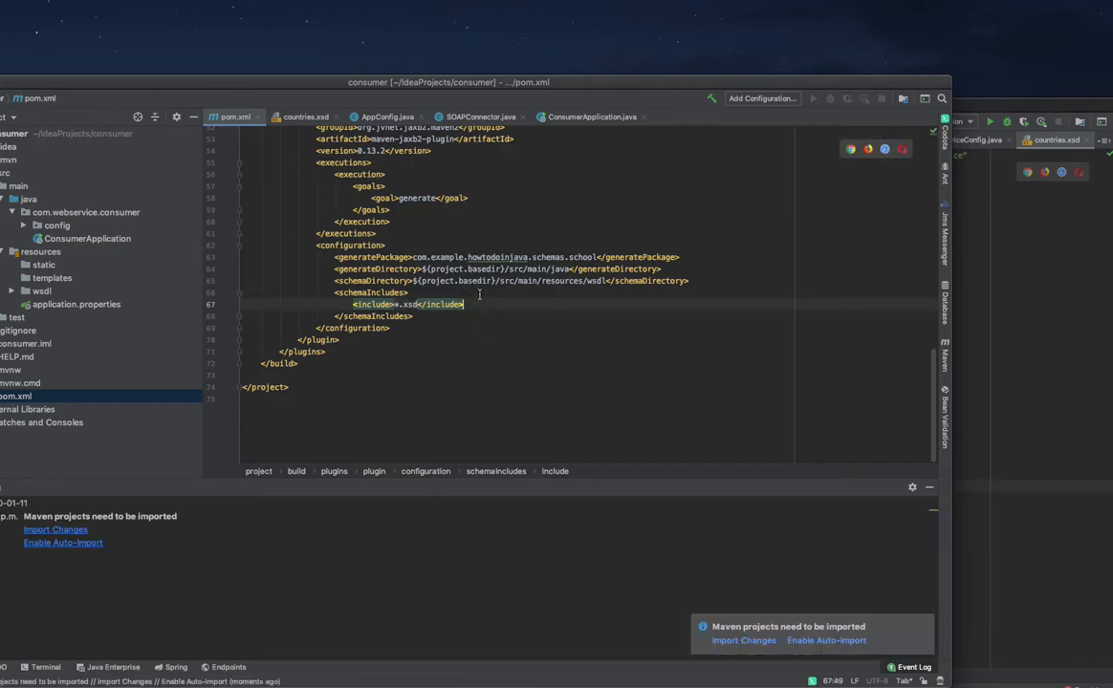
pyautogui.click(744, 640)
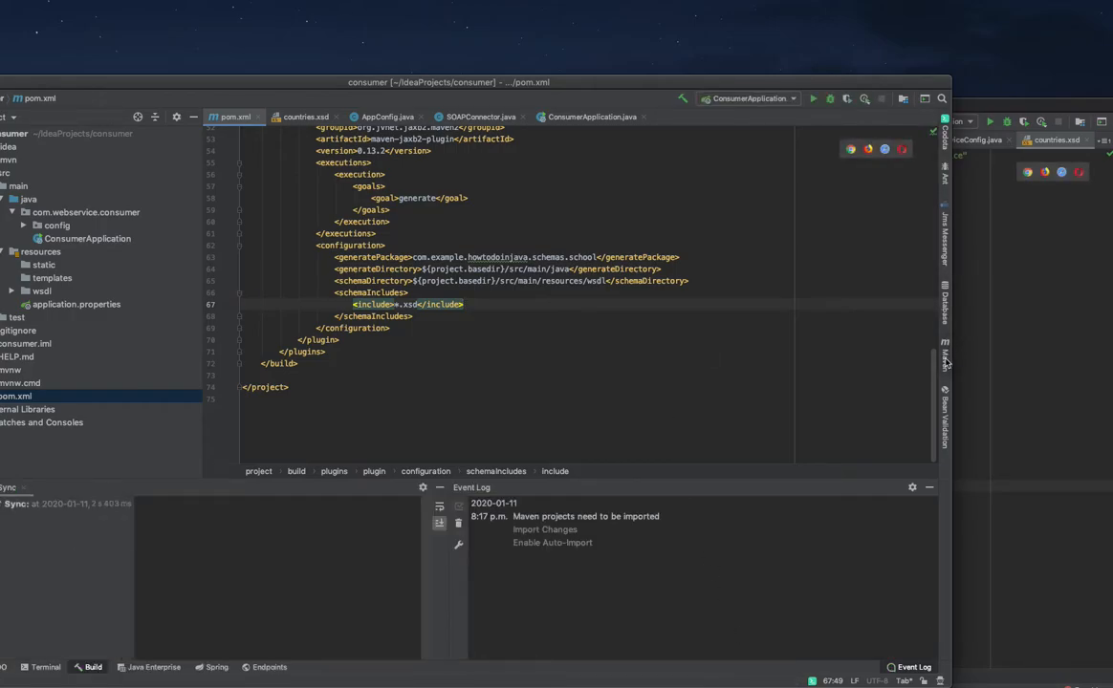
# - Run the Maven goal 'clean jaxb2:generate' and wait for BUILD SUCCESS
pyautogui.click(945, 356)
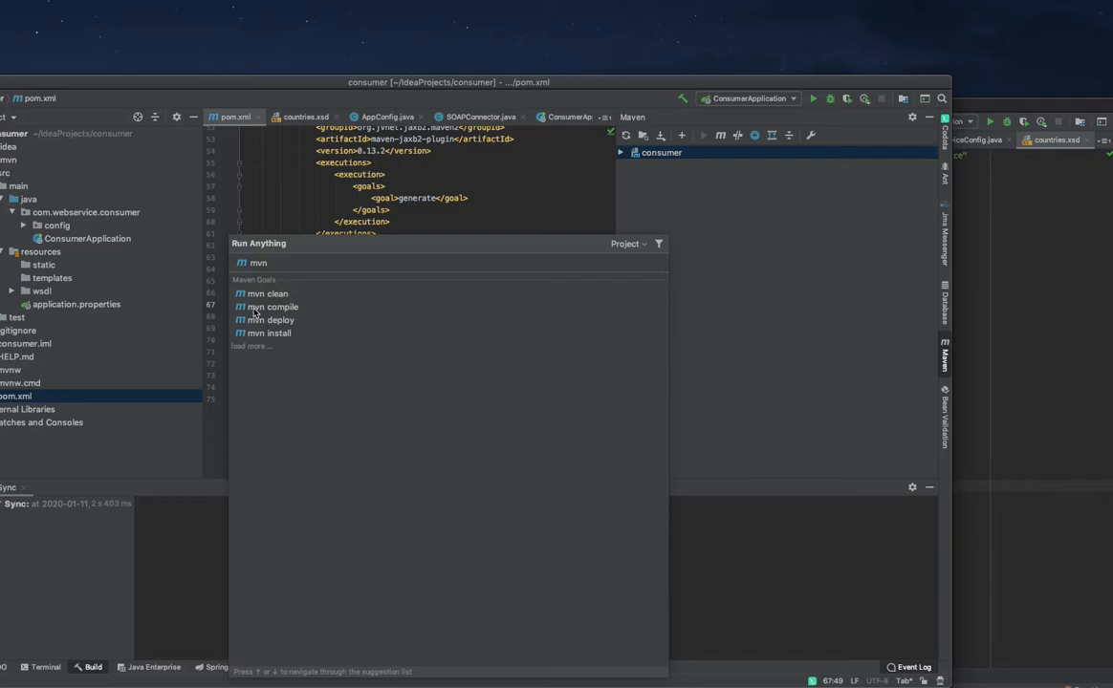
pyautogui.write('c')
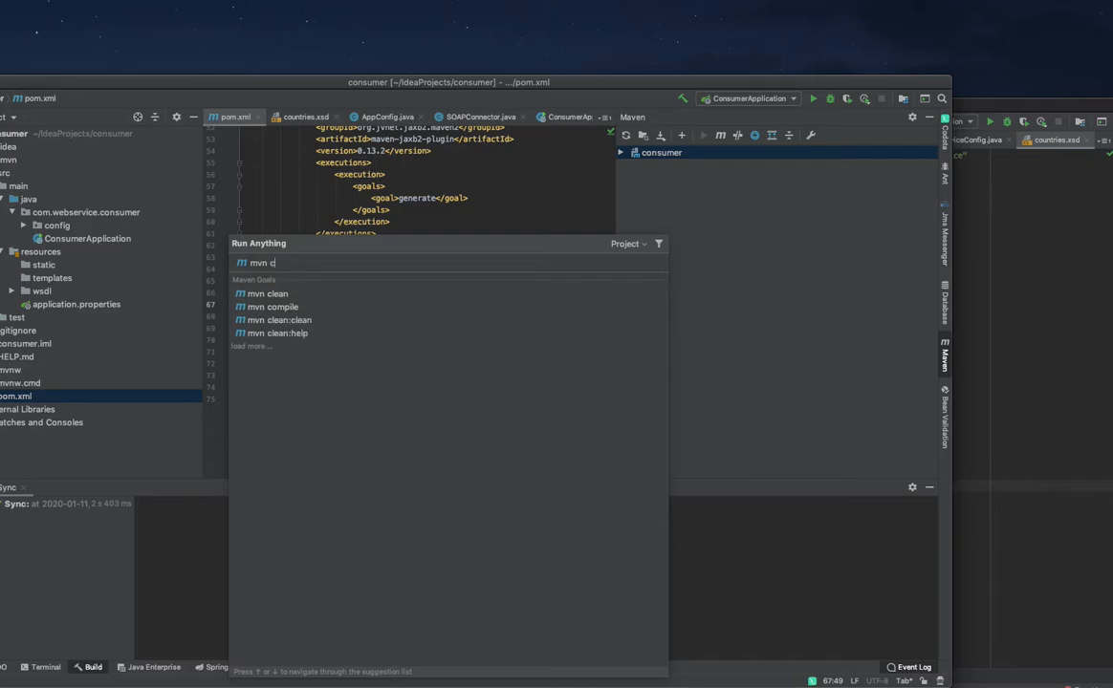
pyautogui.write('lean')
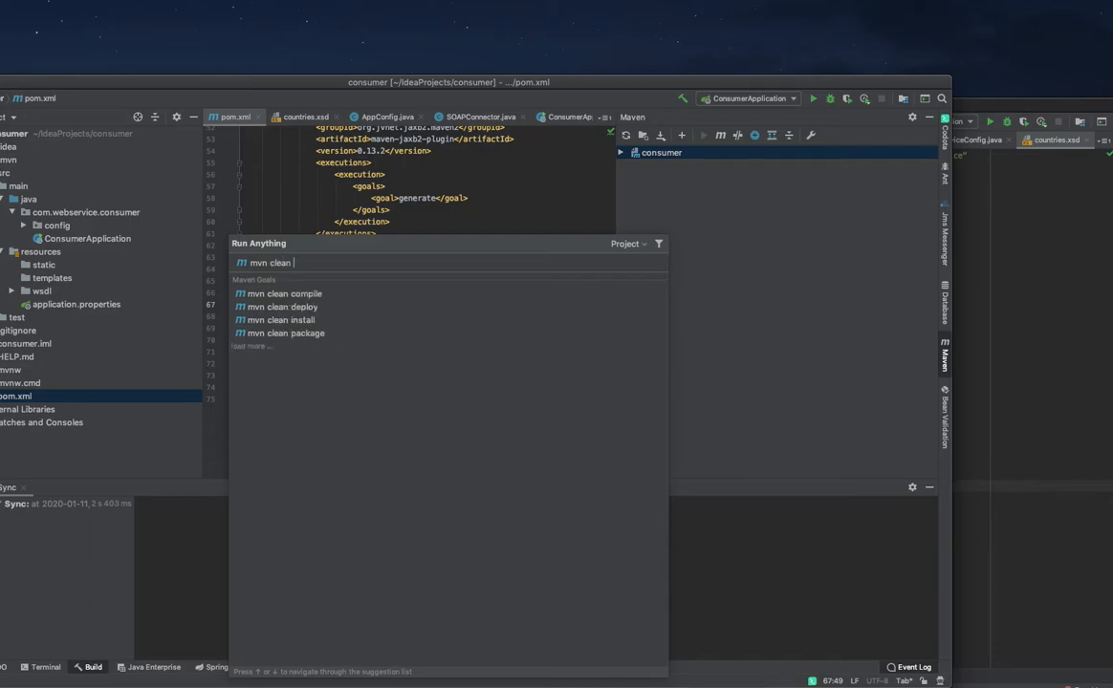
pyautogui.write('ge')
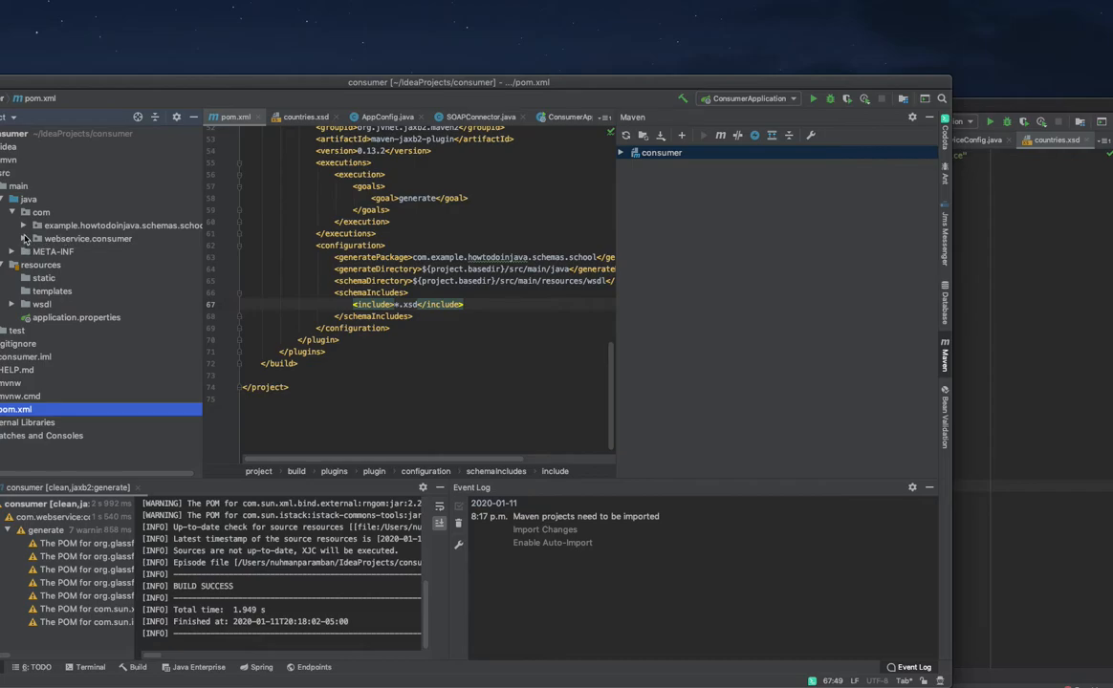
# - Expand the generated schema package and view the ObjectFactory class
pyautogui.click(22, 226)
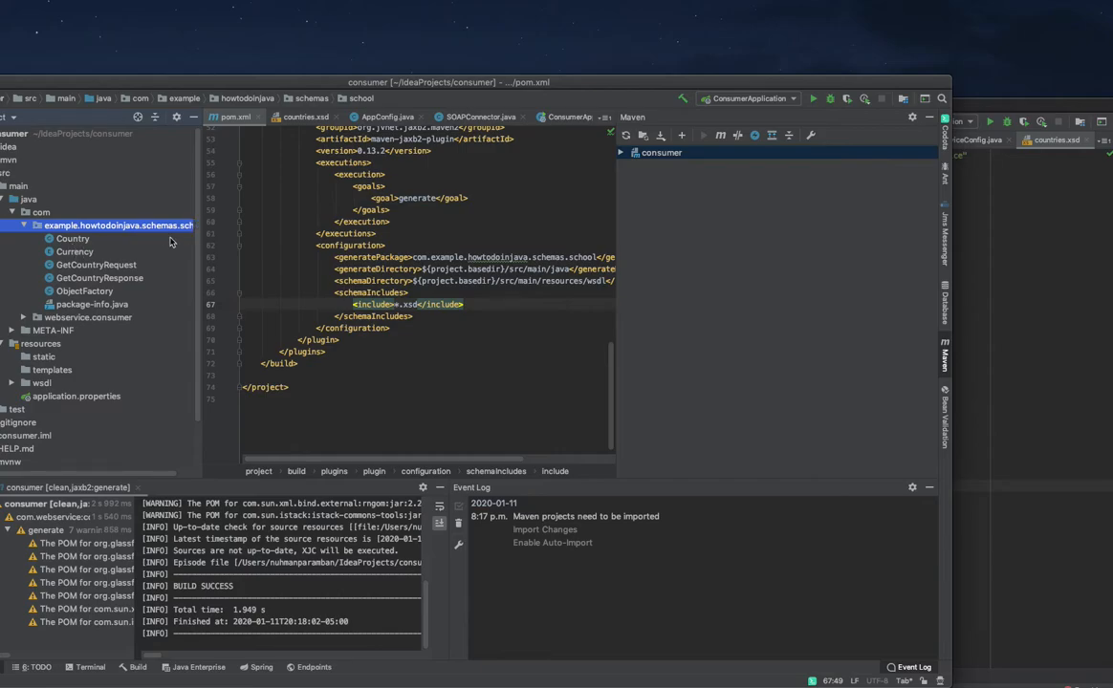
pyautogui.moveTo(200, 257)
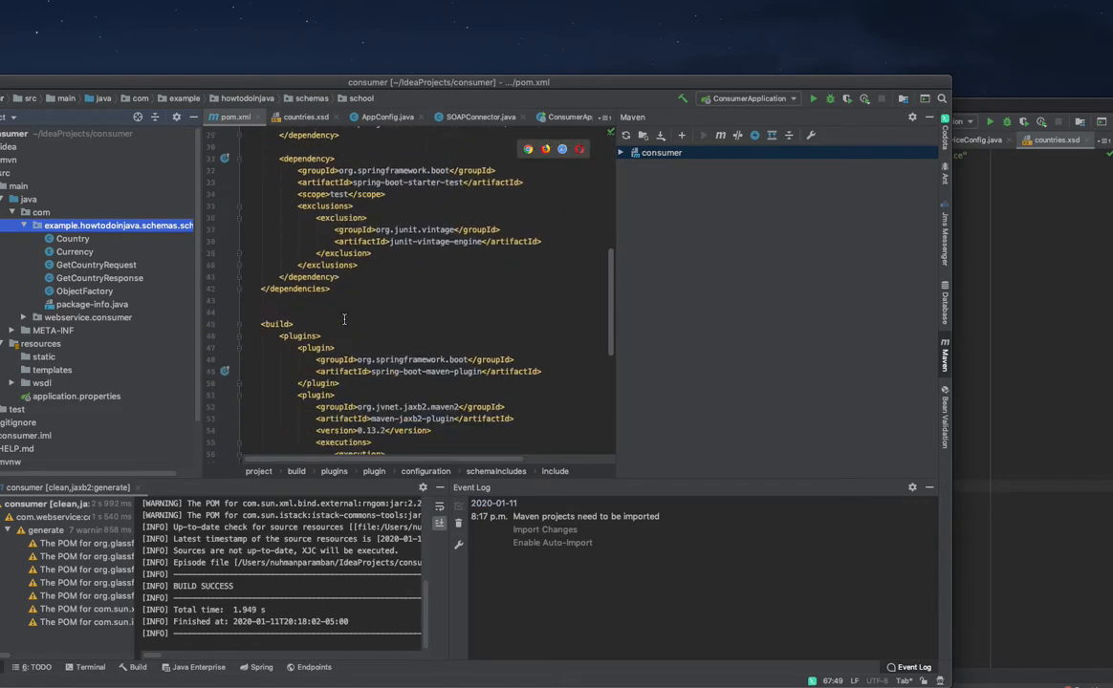
pyautogui.doubleClick(495, 337)
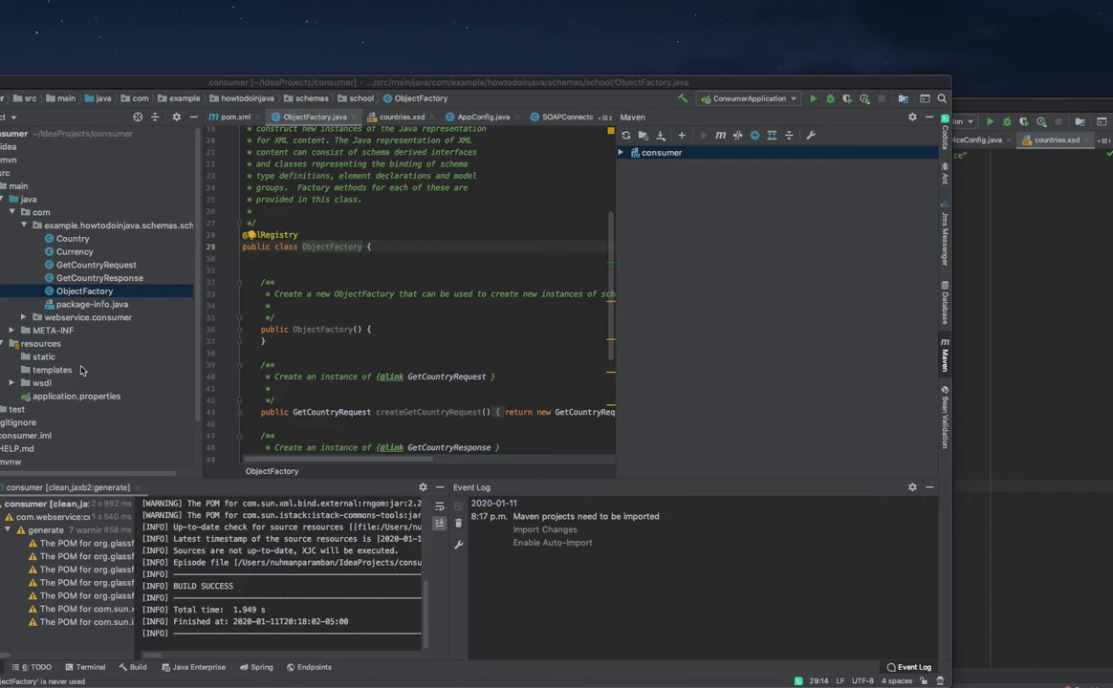
# - Expand the webservice.consumer package and show ConsumerApplication in the editor
pyautogui.click(24, 383)
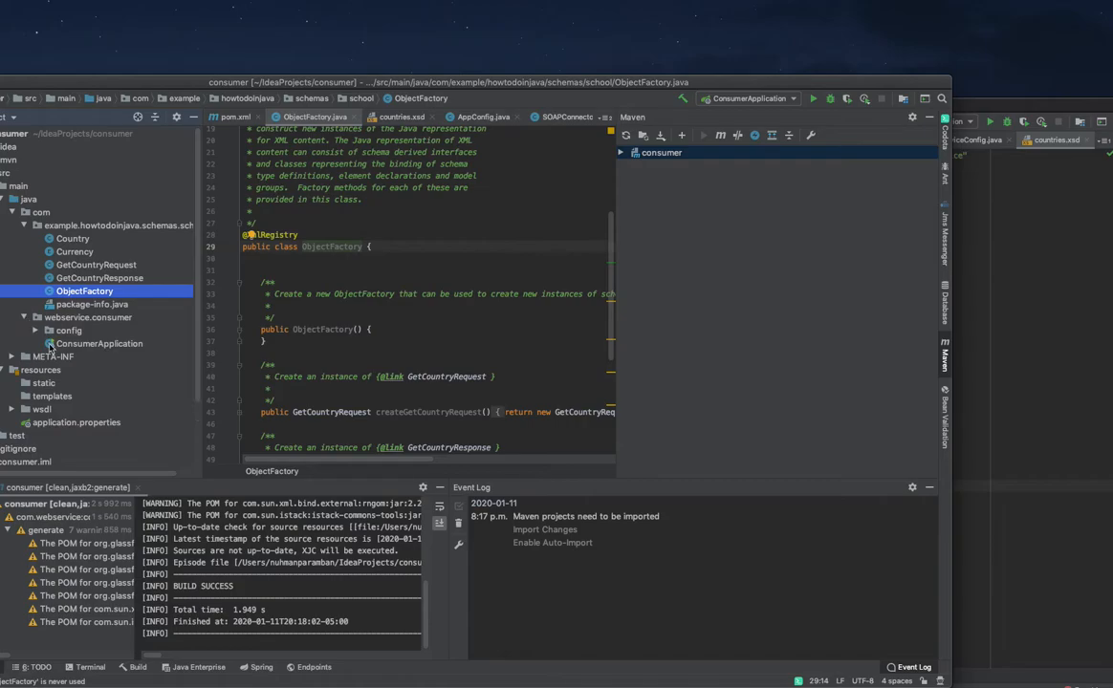
pyautogui.doubleClick(100, 345)
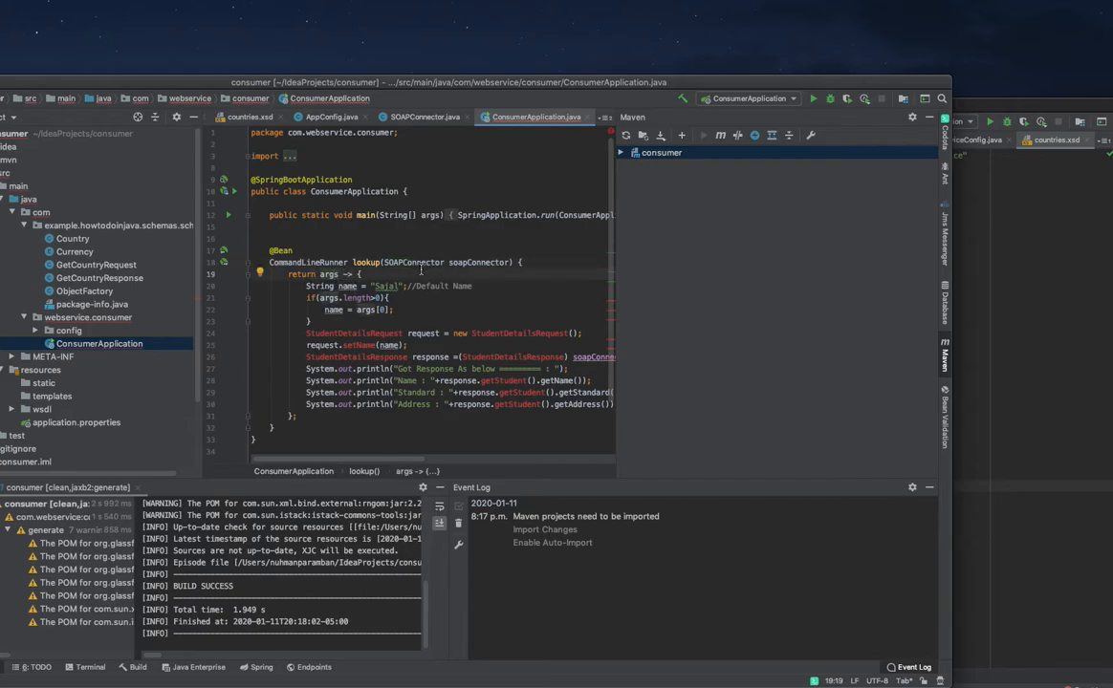
# - Make the lookup runner build a GetCountryRequest for Canada and print name and currency from GetCountryResponse
pyautogui.doubleClick(385, 287)
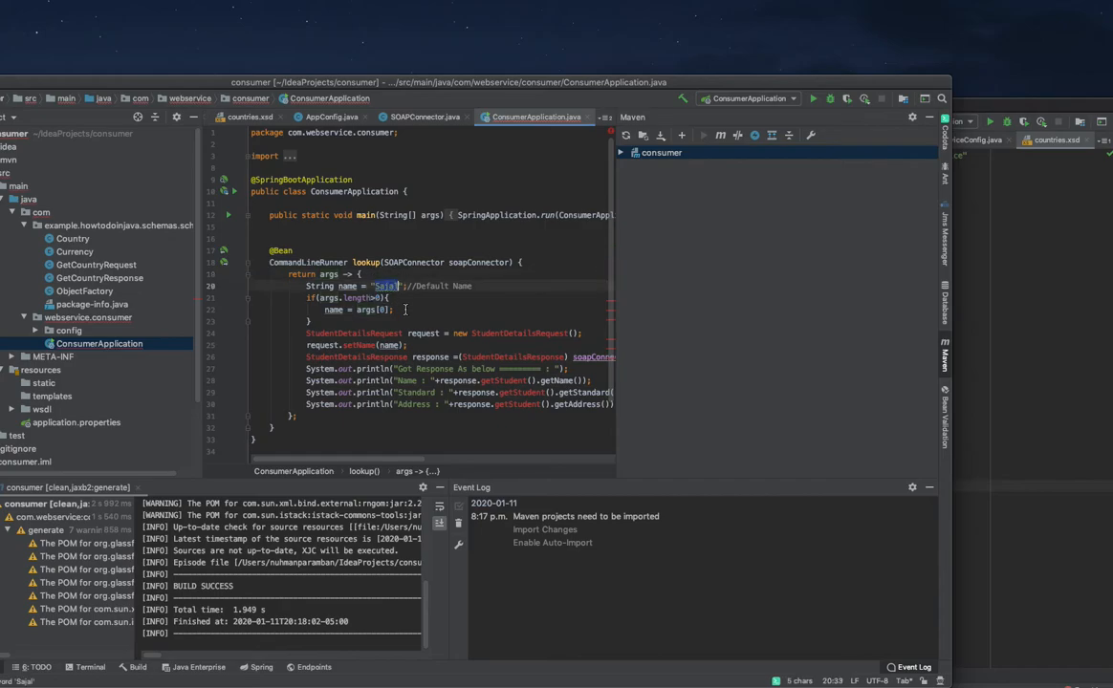
pyautogui.write('Can')
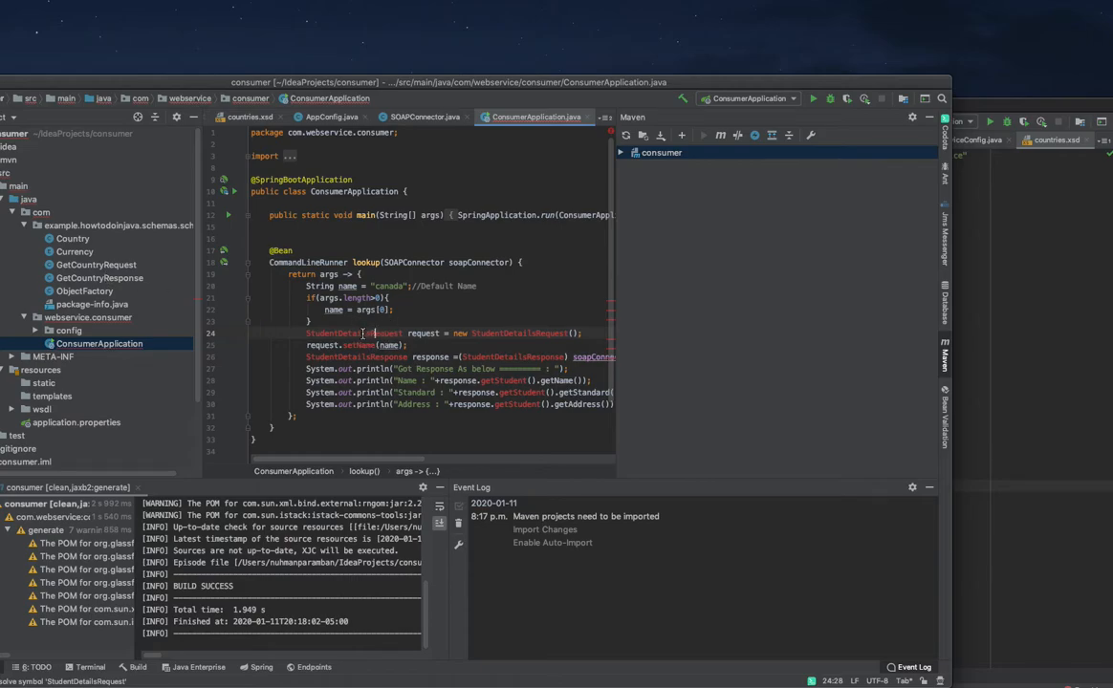
pyautogui.doubleClick(367, 333)
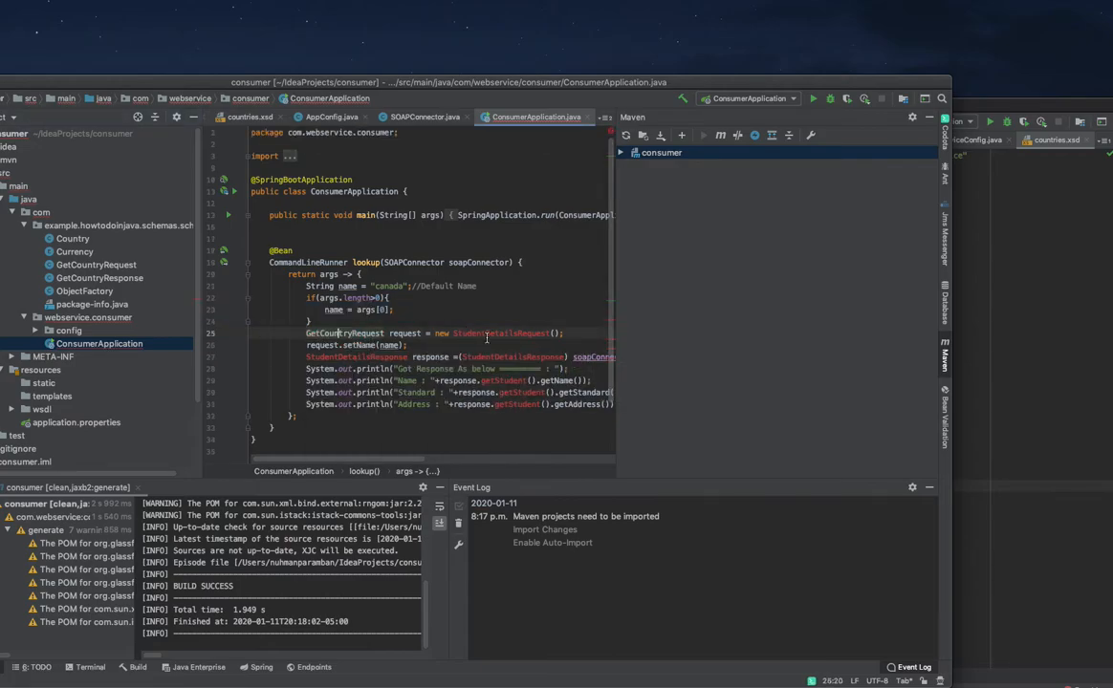
pyautogui.doubleClick(344, 332)
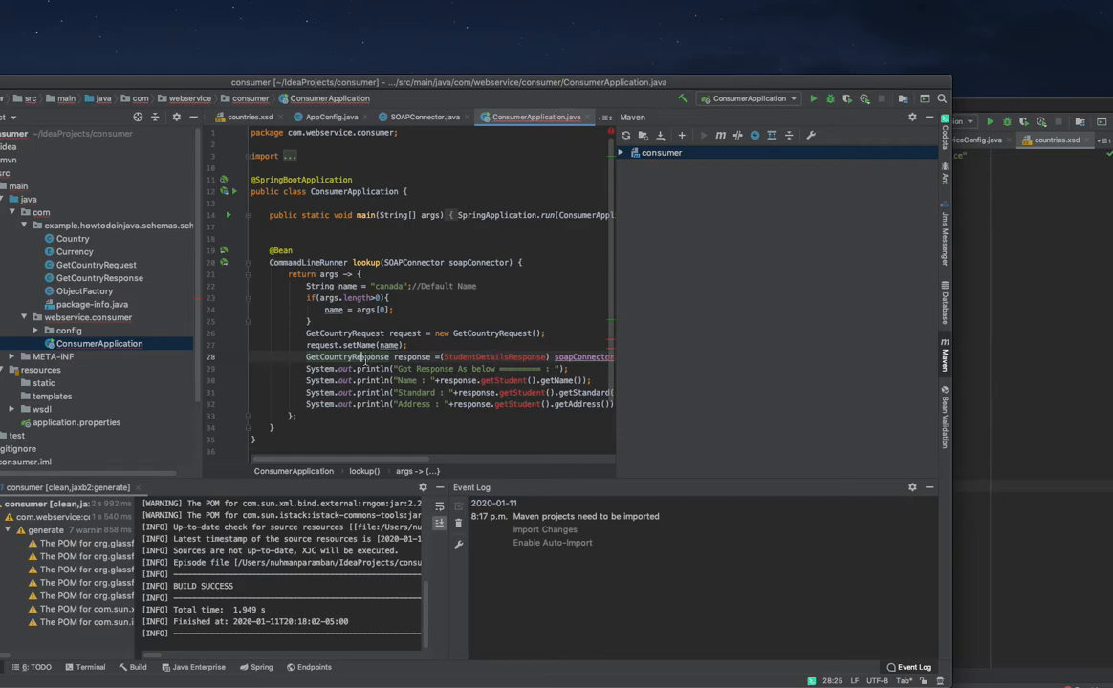
pyautogui.doubleClick(348, 358)
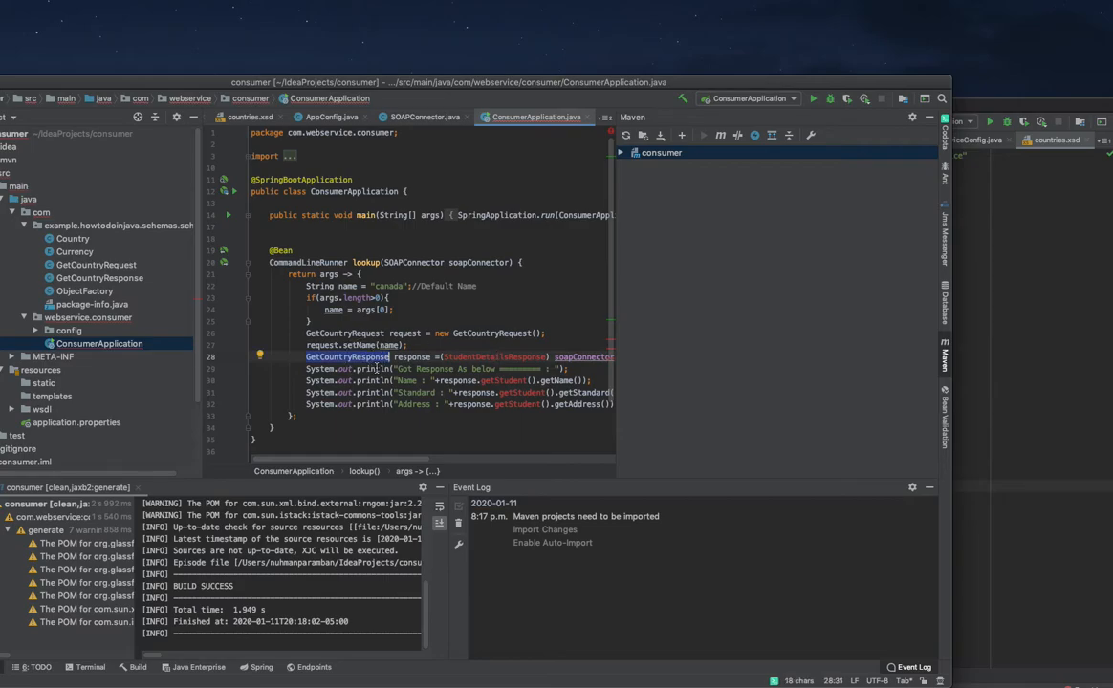
pyautogui.write('GetCountryResponse')
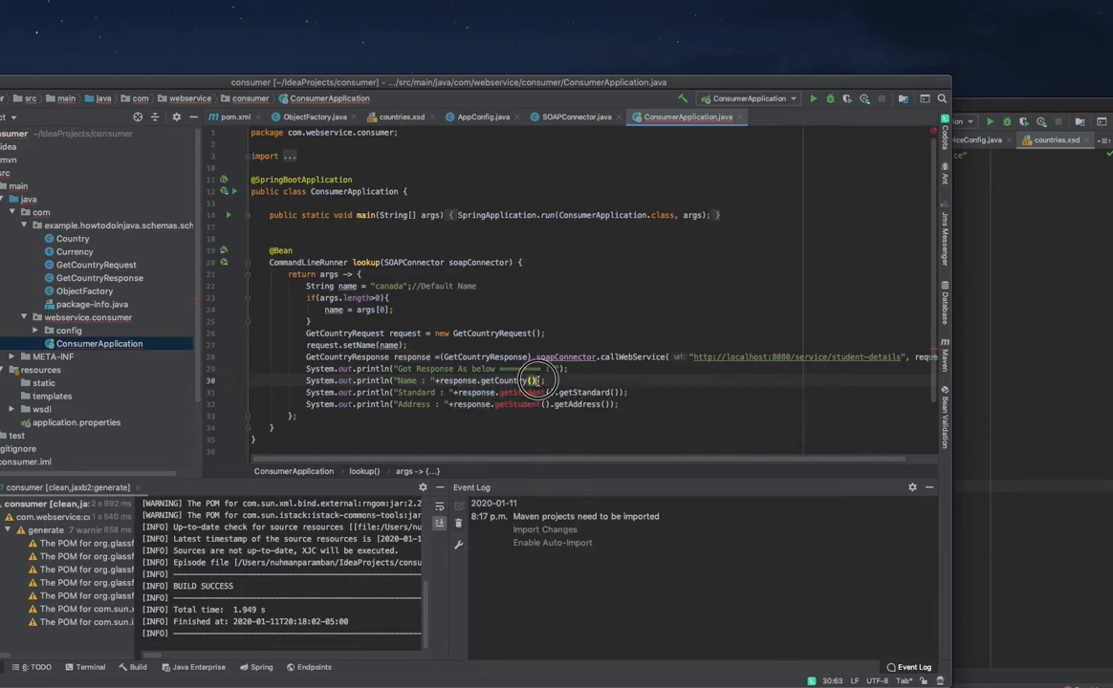
pyautogui.write('.getName())')
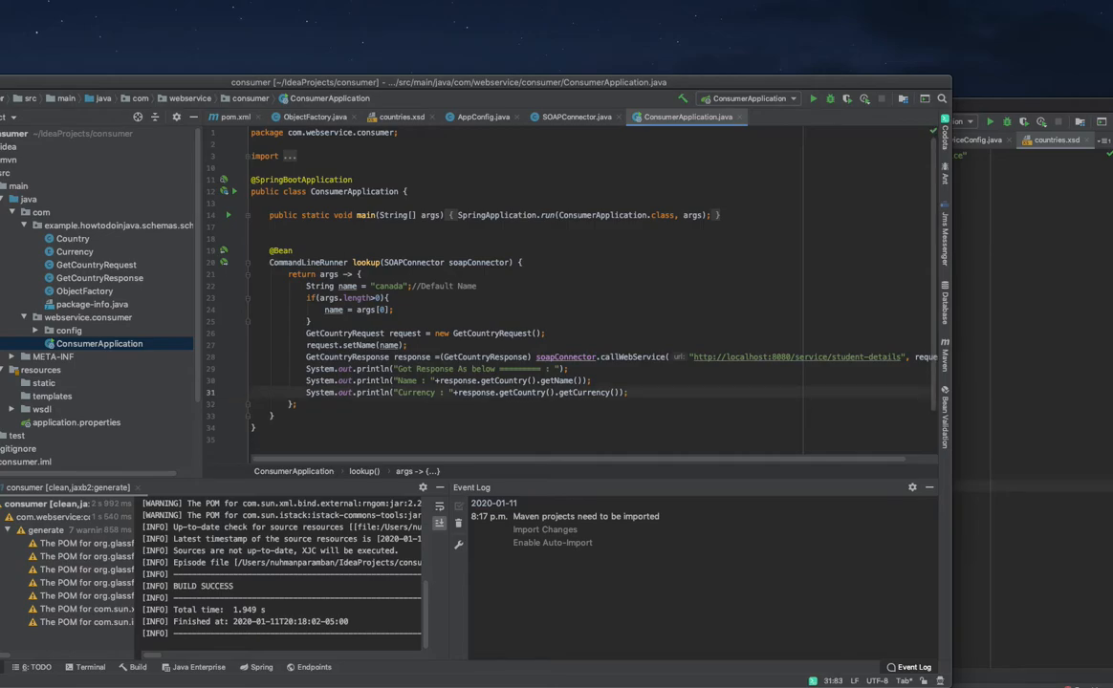
pyautogui.moveTo(189, 373)
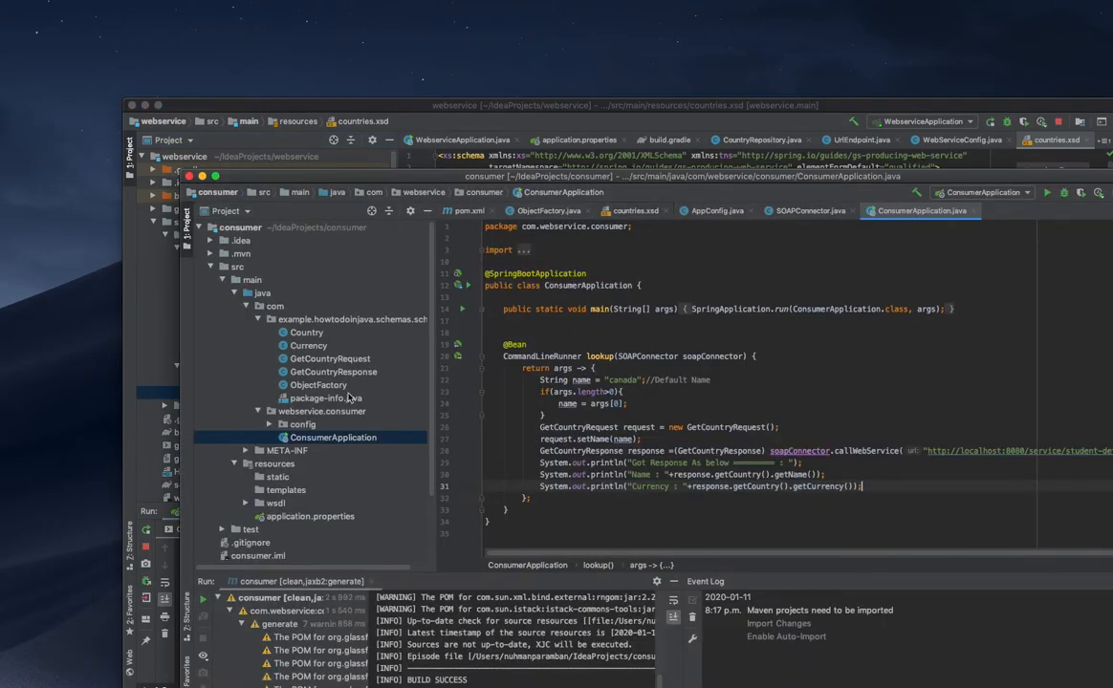
# - Add a server.port entry (92...) to the consumer's application.properties
pyautogui.doubleClick(310, 516)
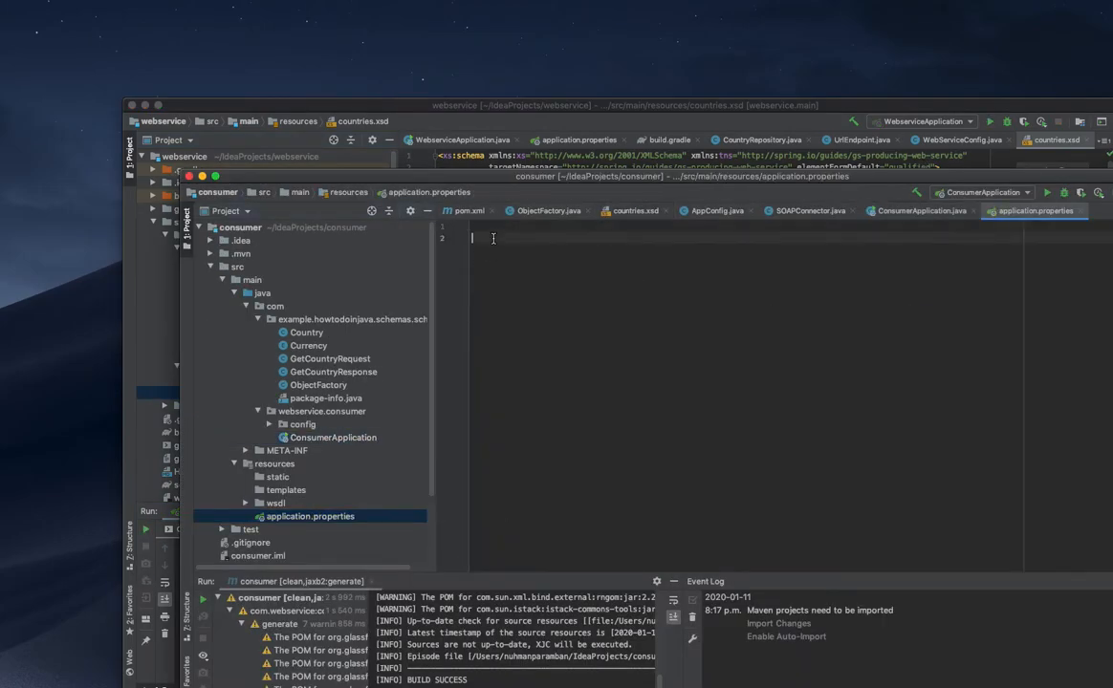
pyautogui.write('server.port=')
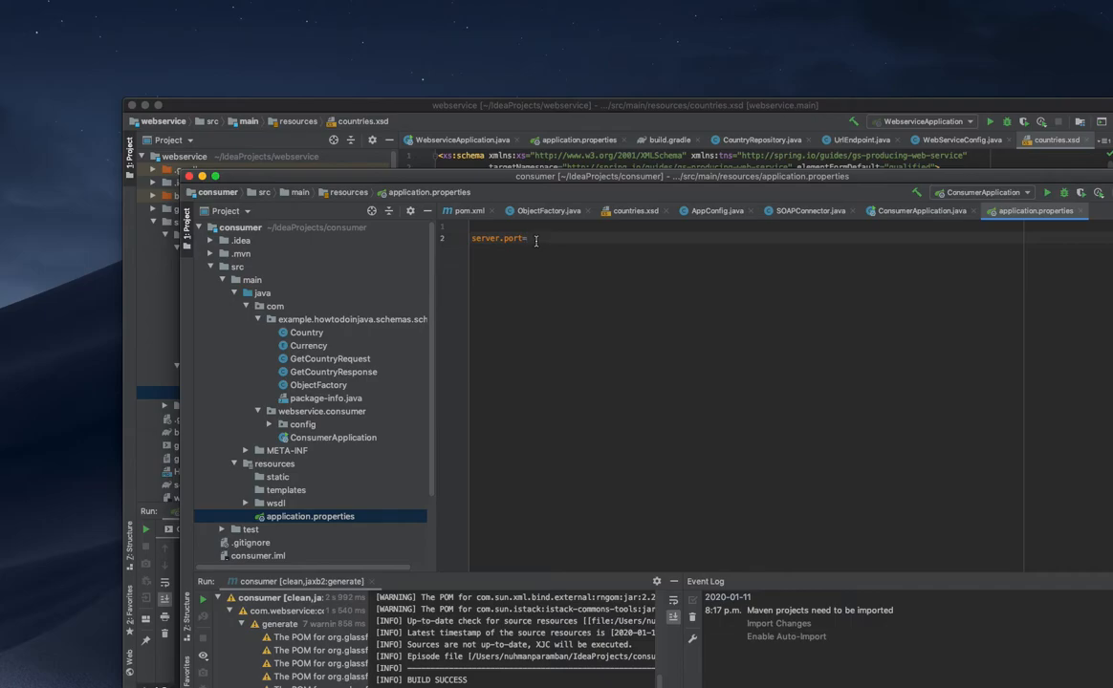
pyautogui.write('9')
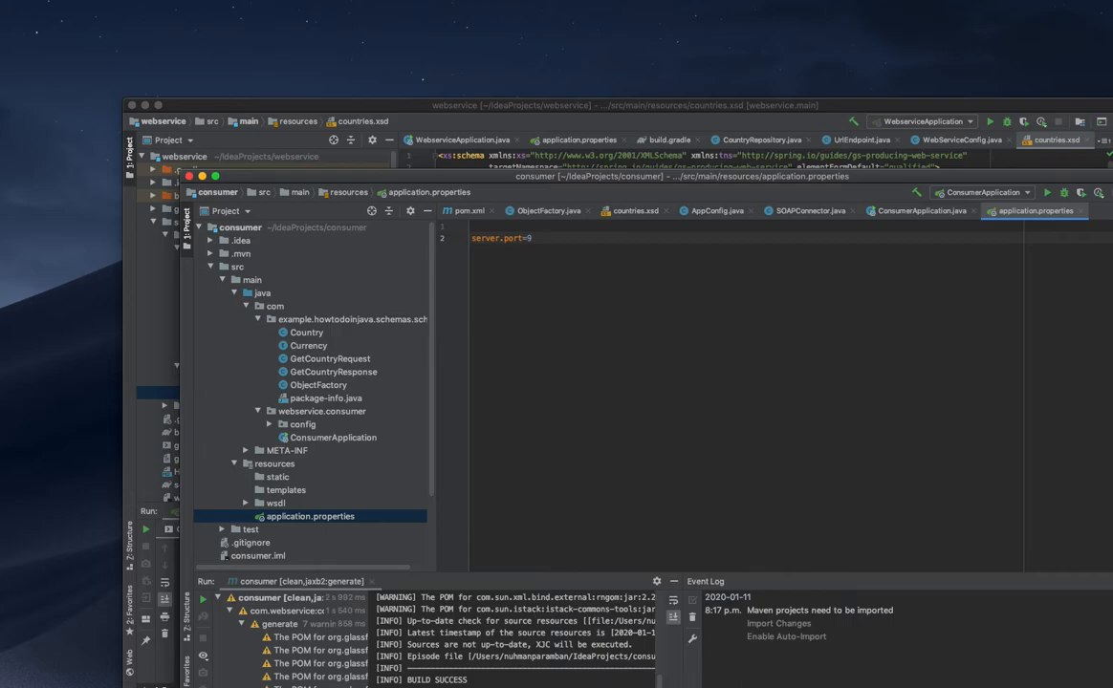
pyautogui.write('2')
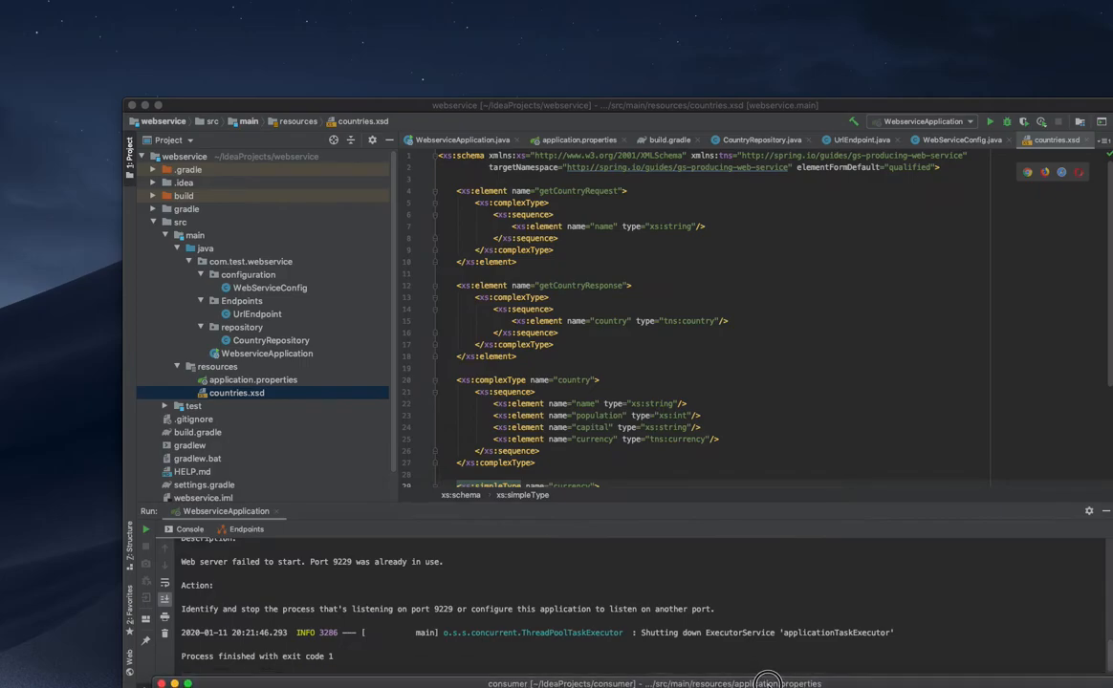
# - Run ConsumerApplication from the consumer project; it fails with a missing JAXB-API implementation
pyautogui.click(405, 603)
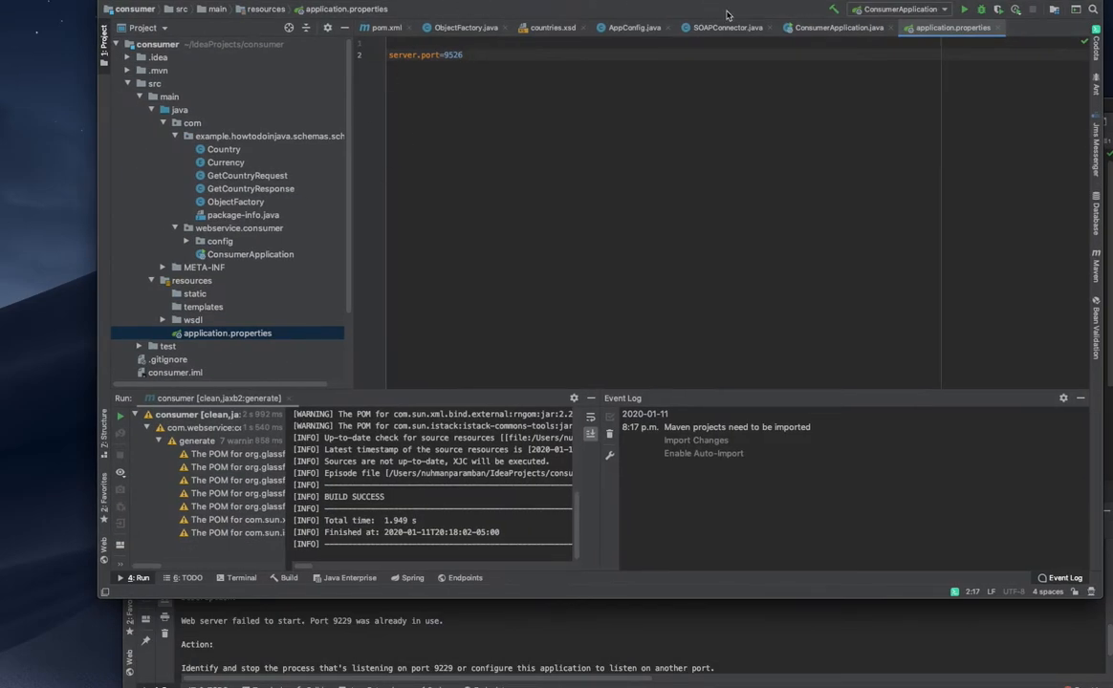
pyautogui.click(964, 8)
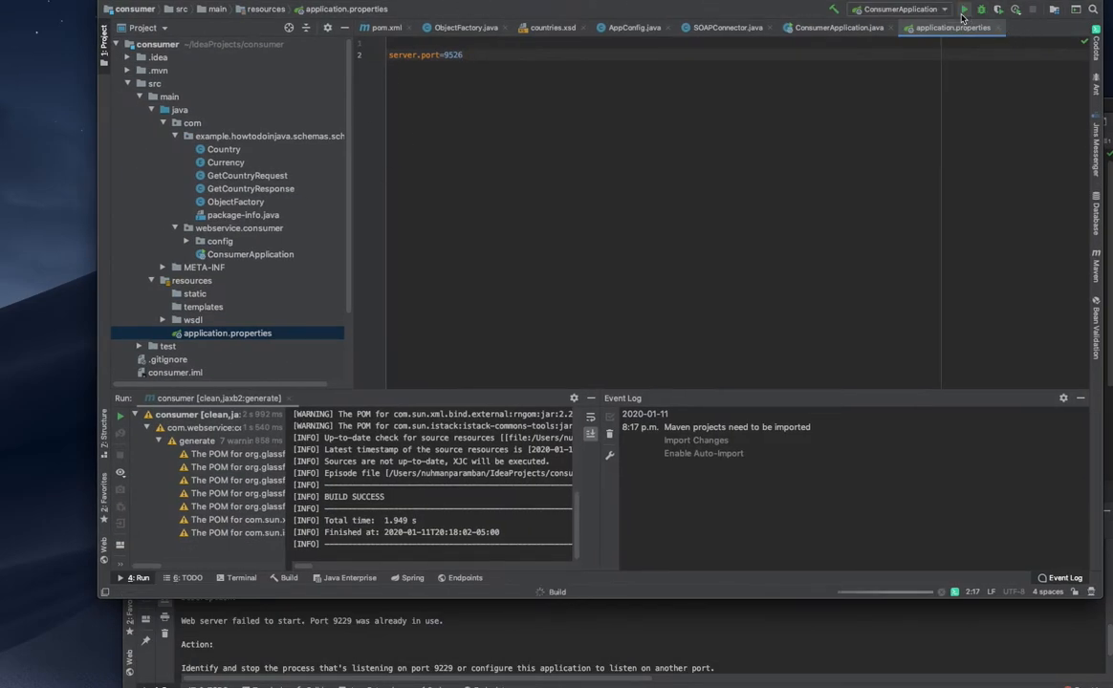
pyautogui.click(964, 8)
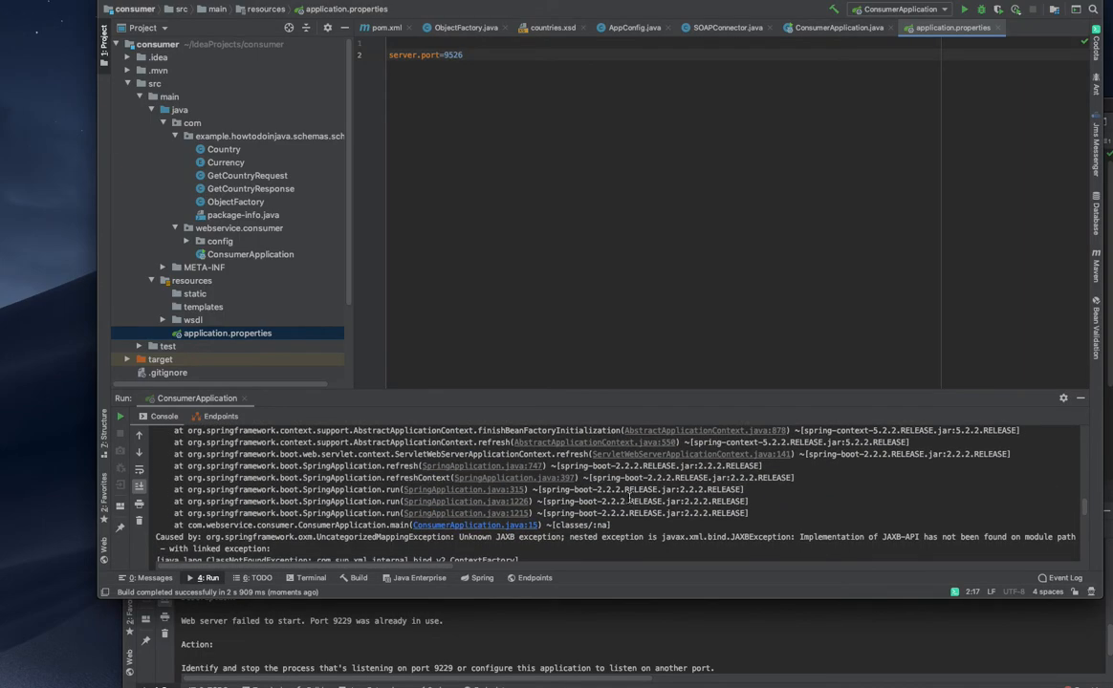
# - Scroll the failure trace to the ClassNotFoundException root cause and get actions for that line
pyautogui.scroll(-3)
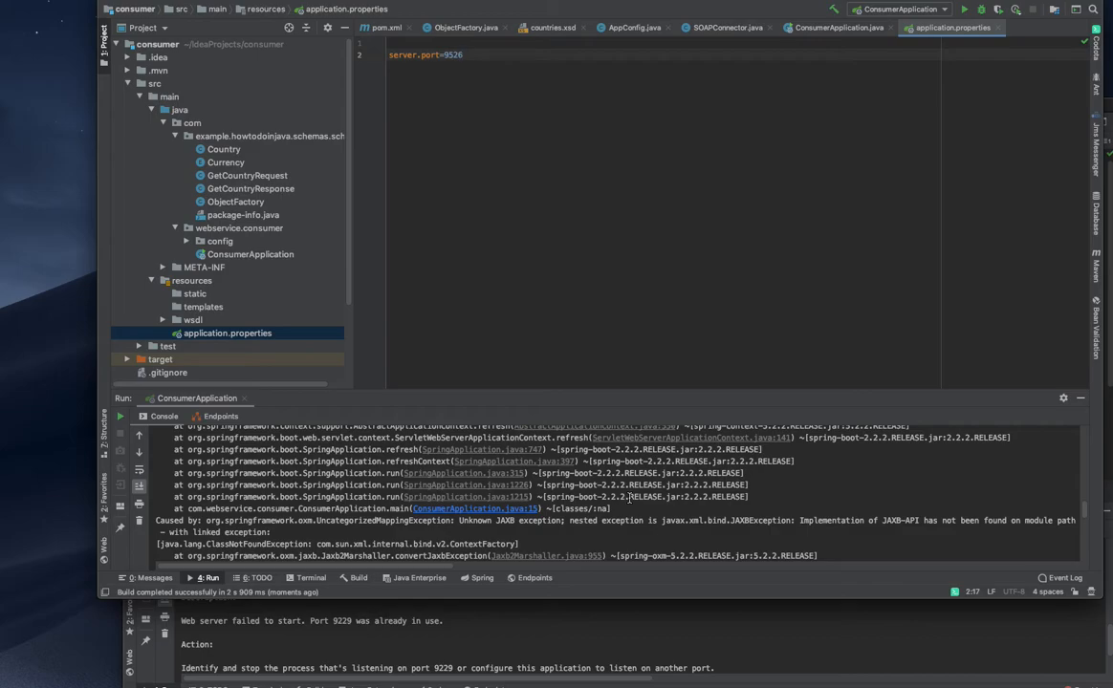
pyautogui.scroll(-3)
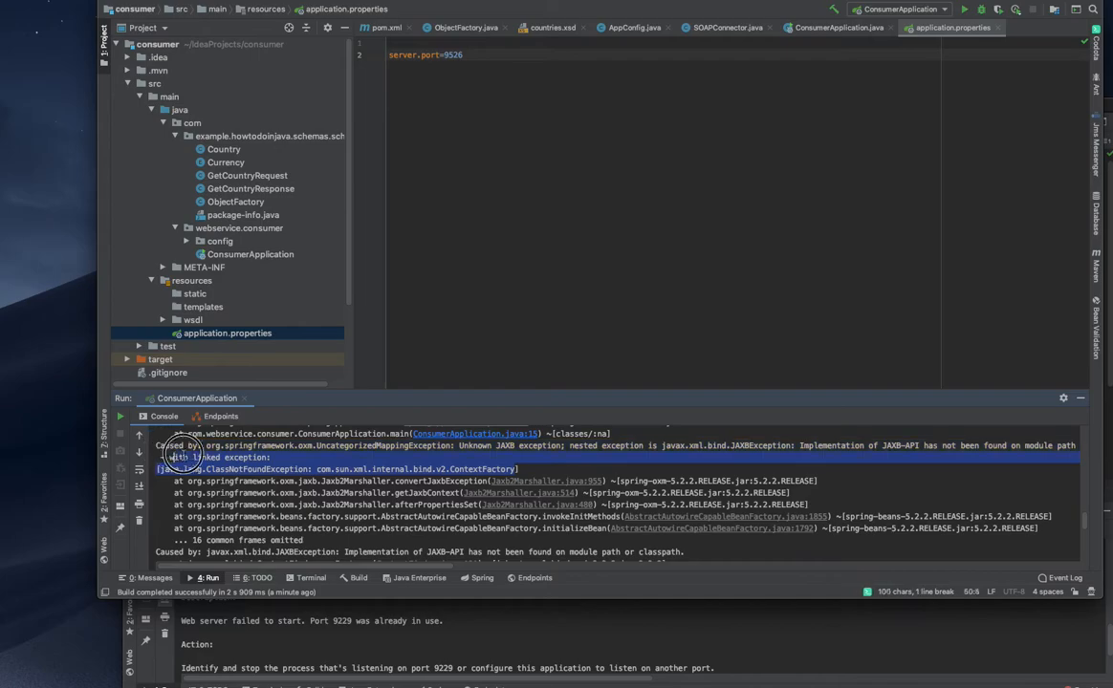
pyautogui.rightClick(176, 457)
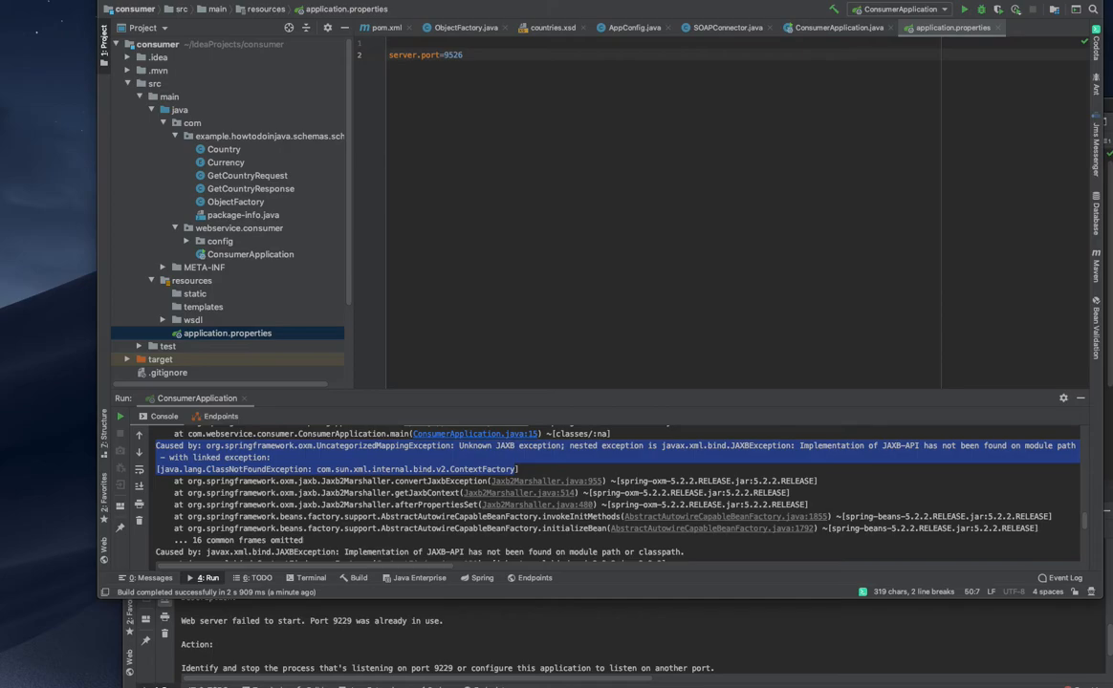
pyautogui.moveTo(516, 143)
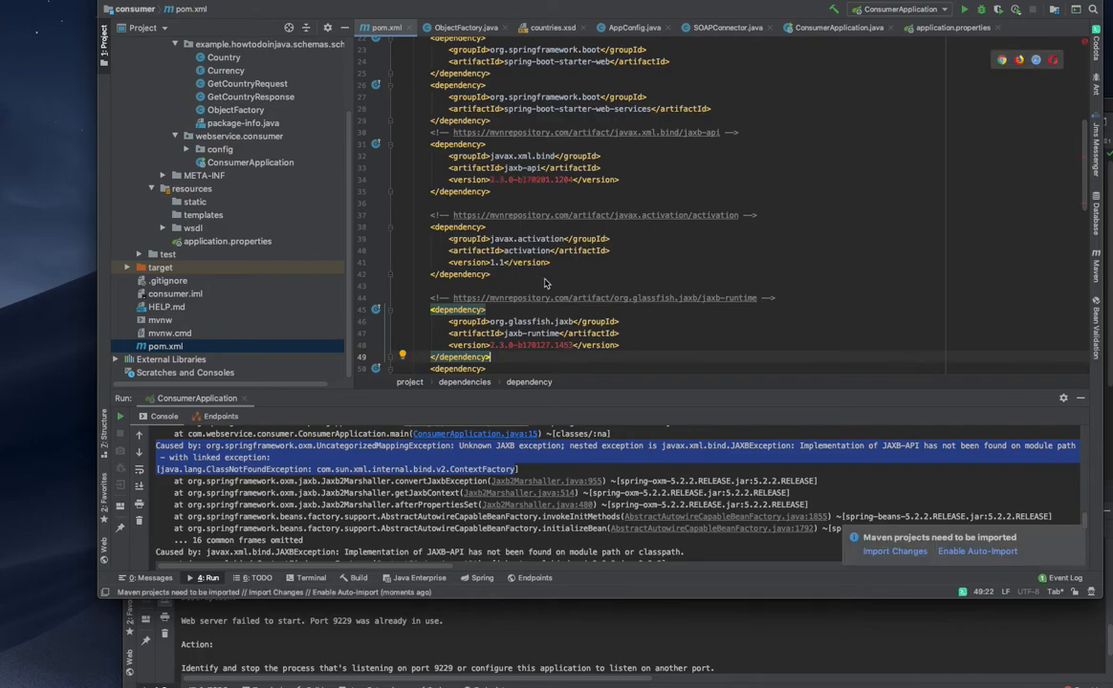
# - Import the changed Maven dependencies and rerun ConsumerApplication
pyautogui.click(895, 551)
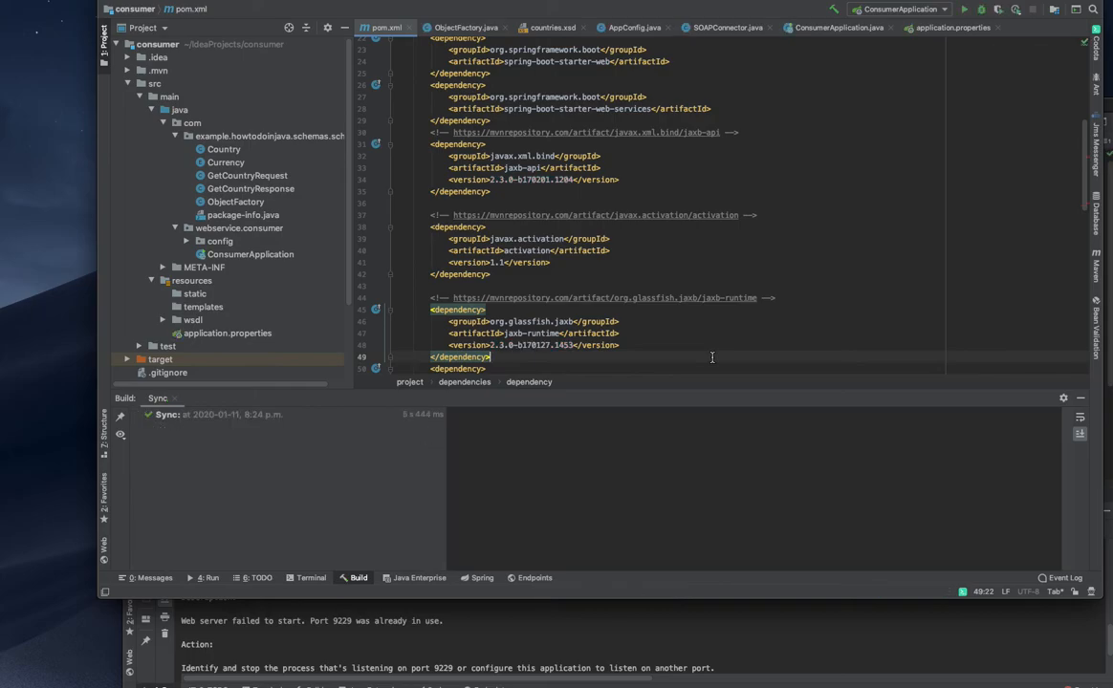
pyautogui.moveTo(963, 8)
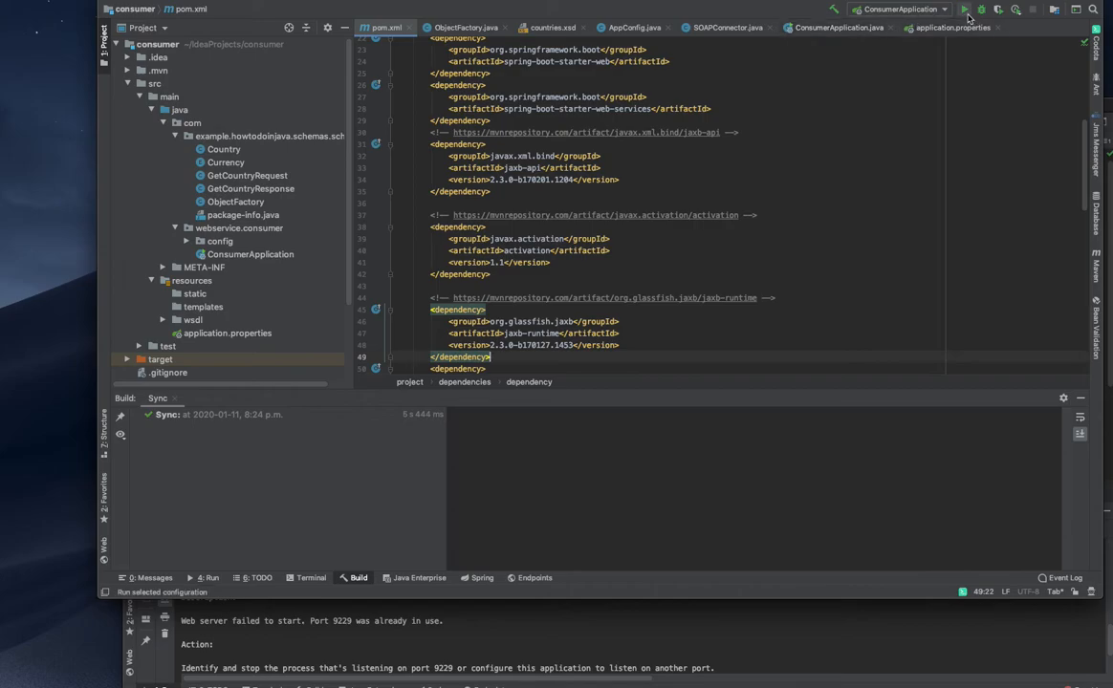
pyautogui.click(964, 10)
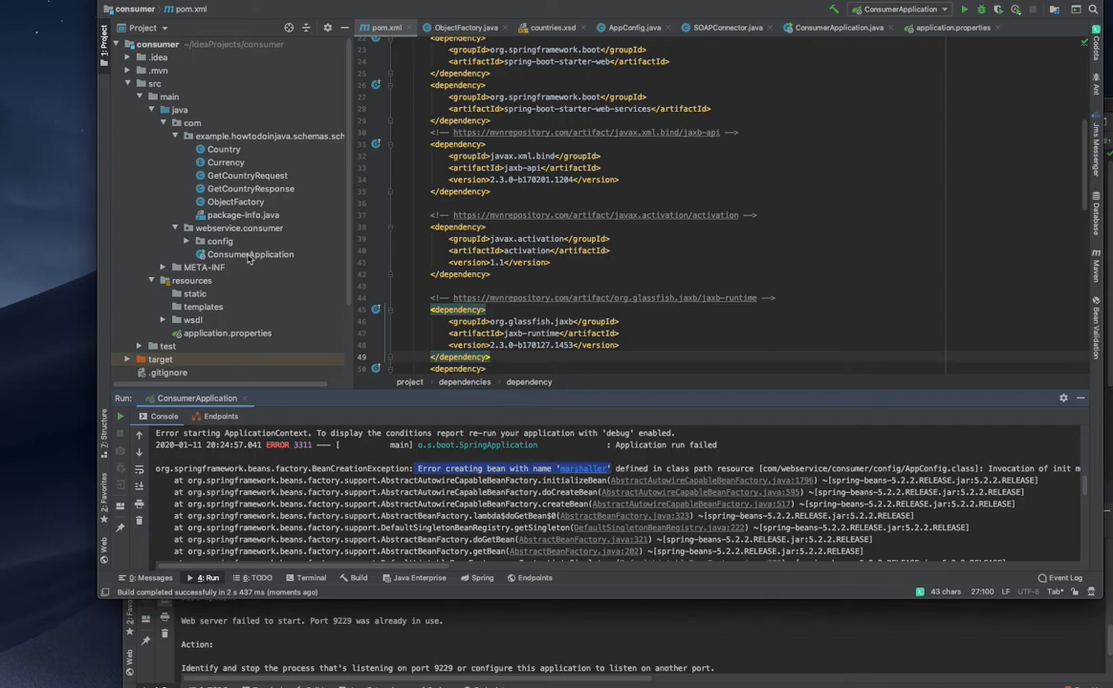
# - Open AppConfig from the config package and select the 'countries' package name in the JAXBException
pyautogui.click(218, 241)
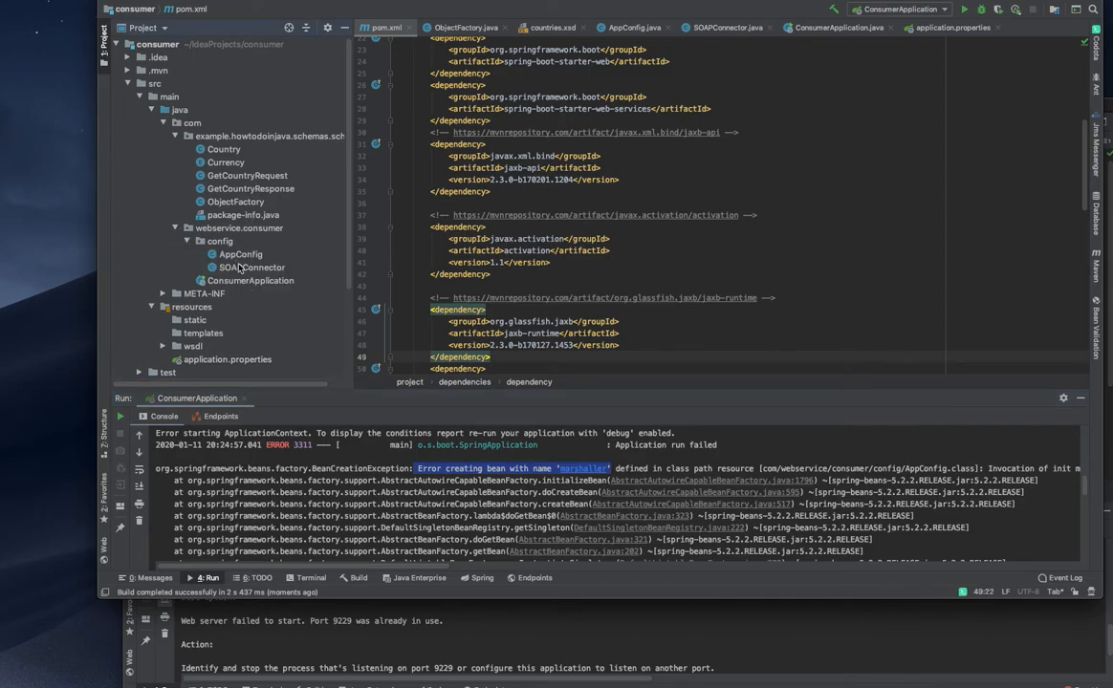
pyautogui.click(241, 253)
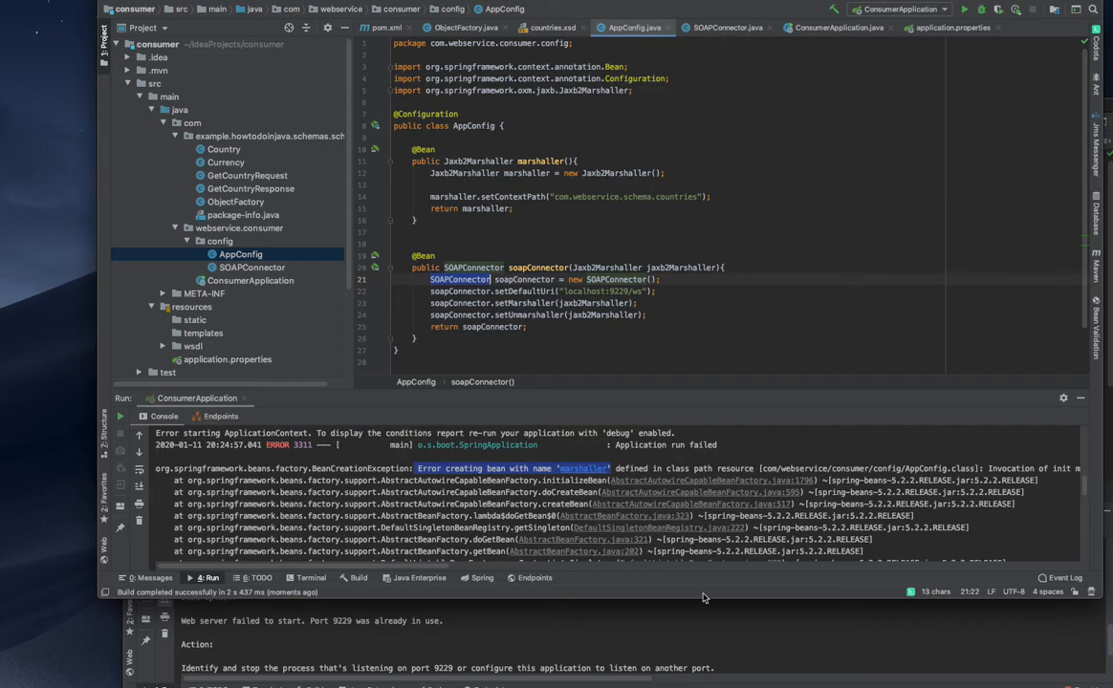
pyautogui.moveTo(620, 513)
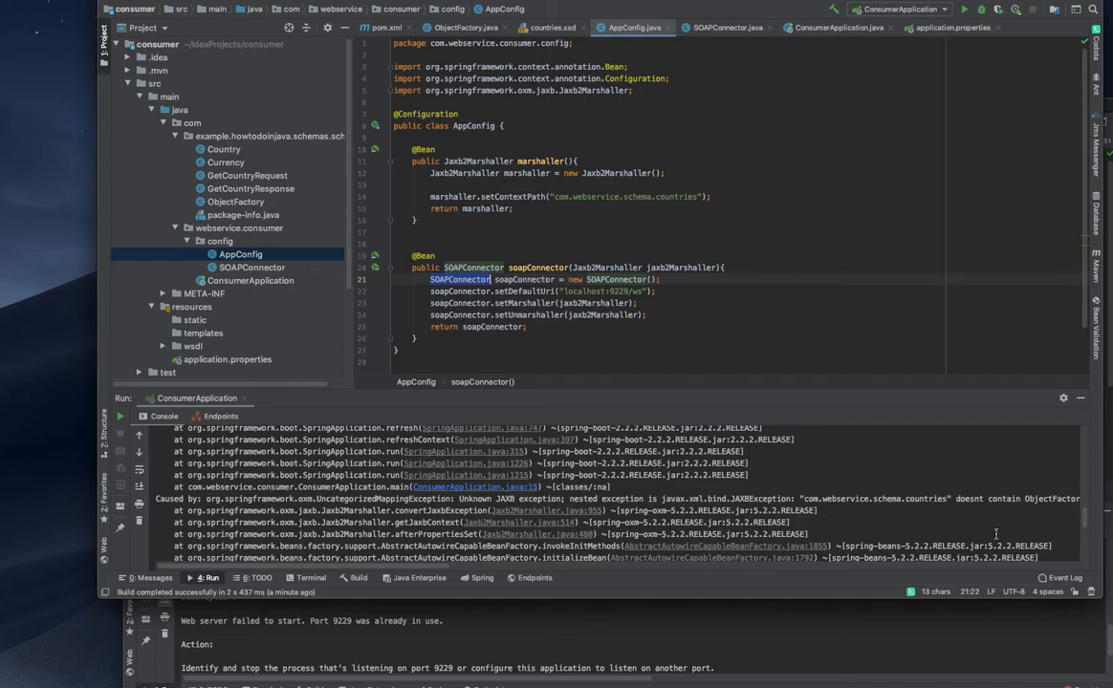
pyautogui.doubleClick(926, 498)
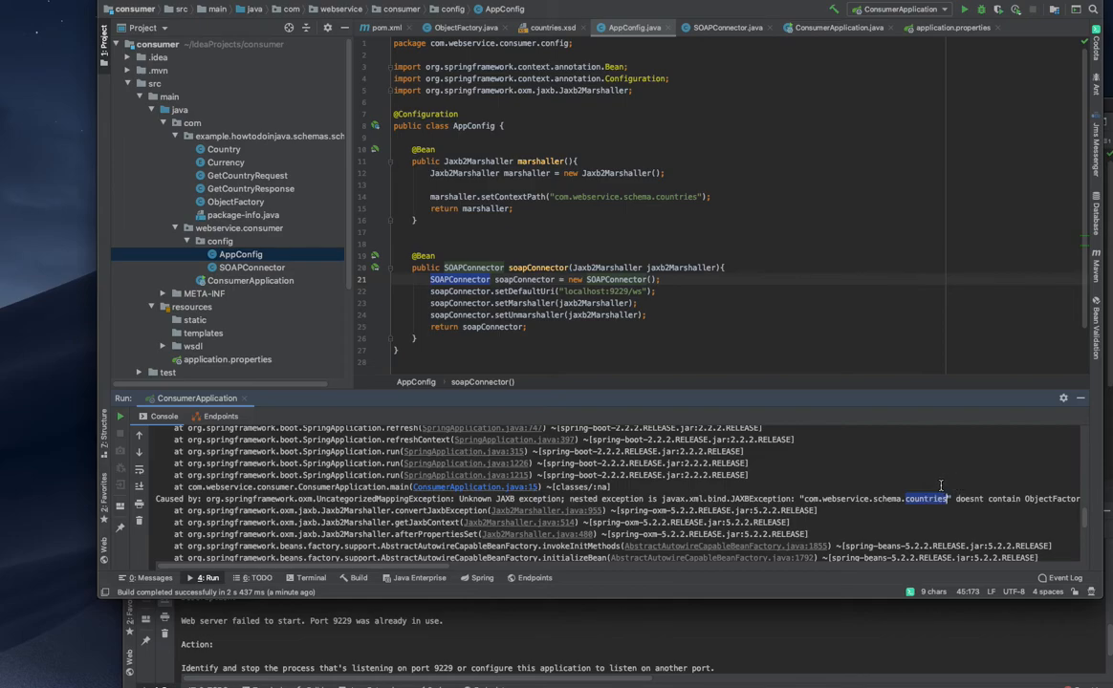
pyautogui.moveTo(237, 187)
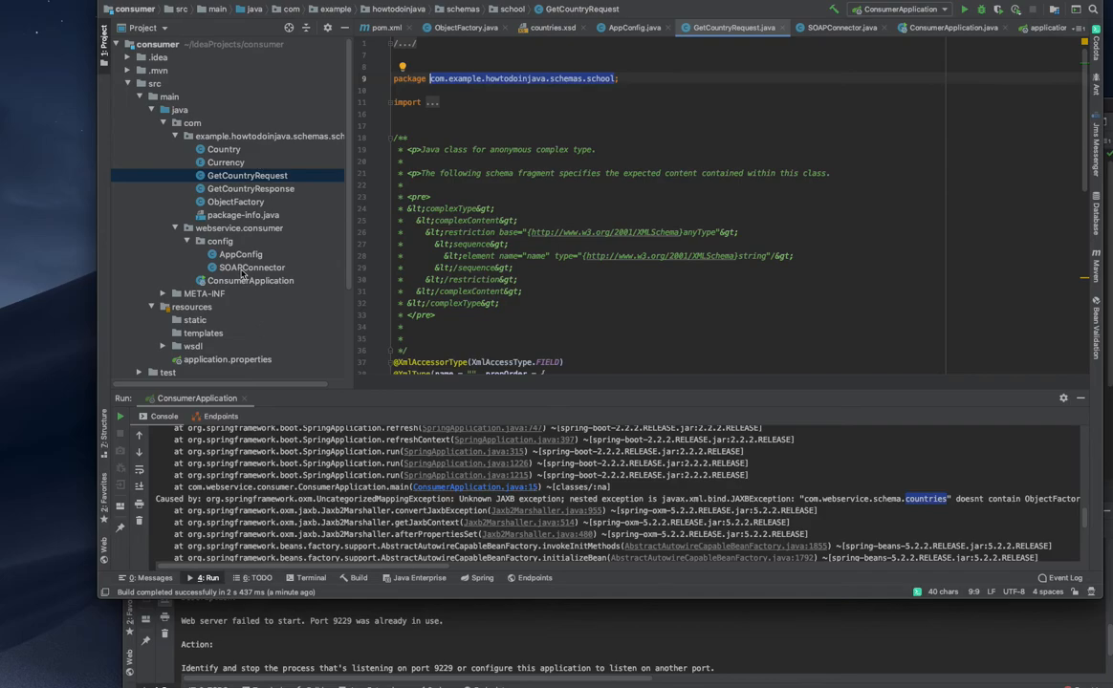
pyautogui.moveTo(252, 291)
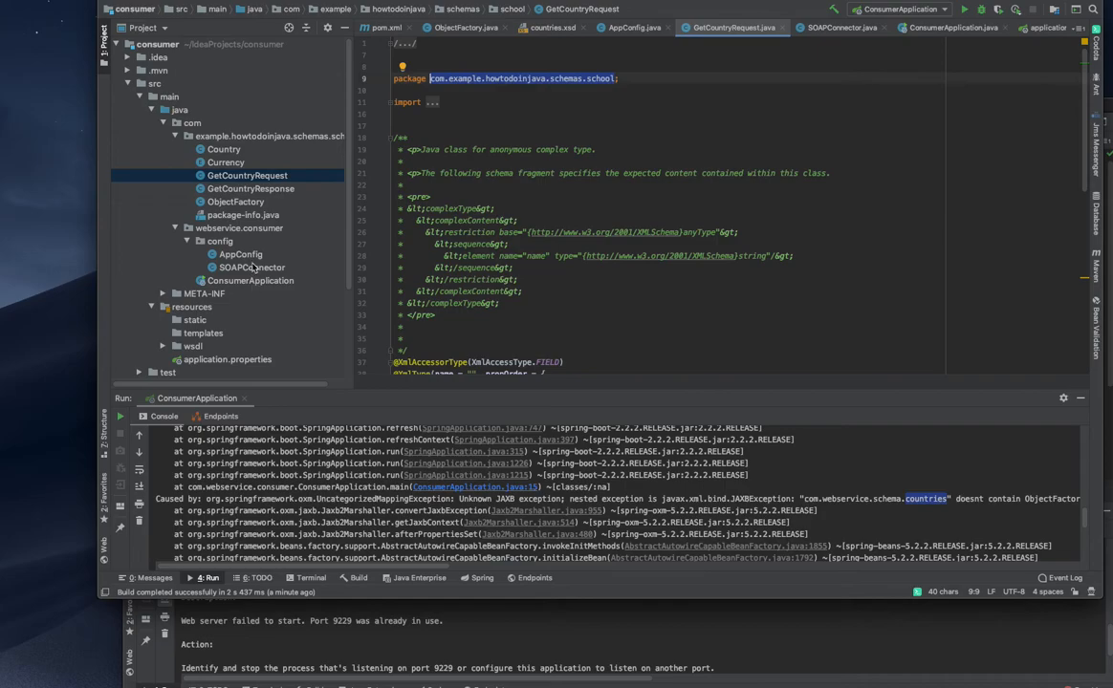
# - Return to AppConfig to point the marshaller context path at com.example.howtodoinjava.schemas.school
pyautogui.click(241, 253)
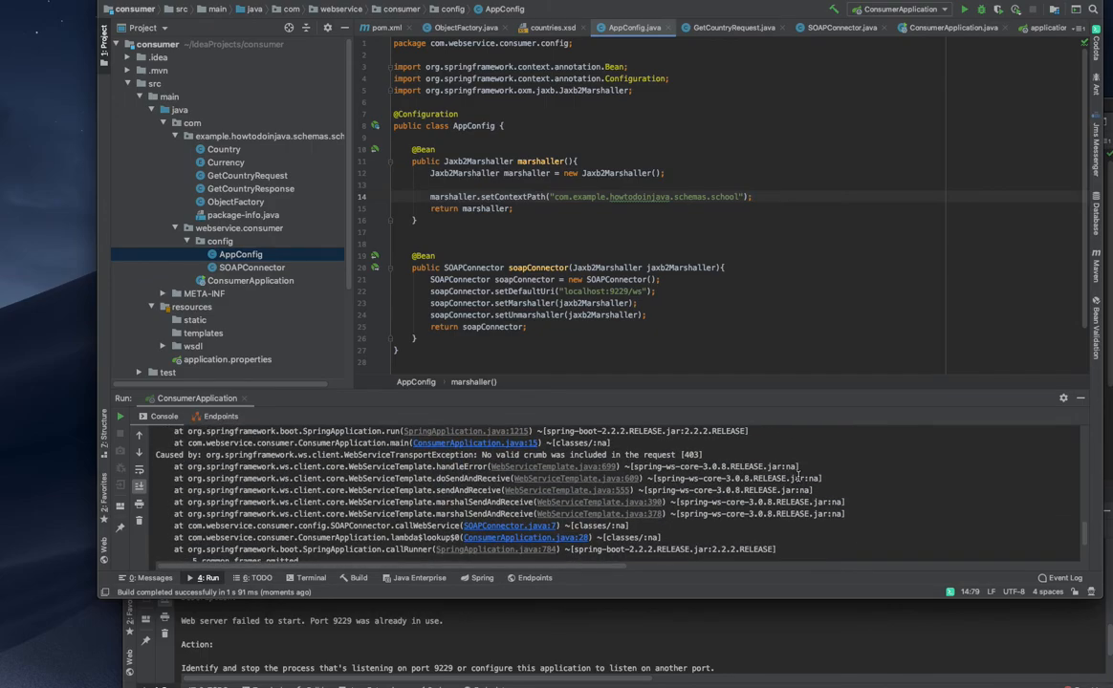
pyautogui.moveTo(515, 615)
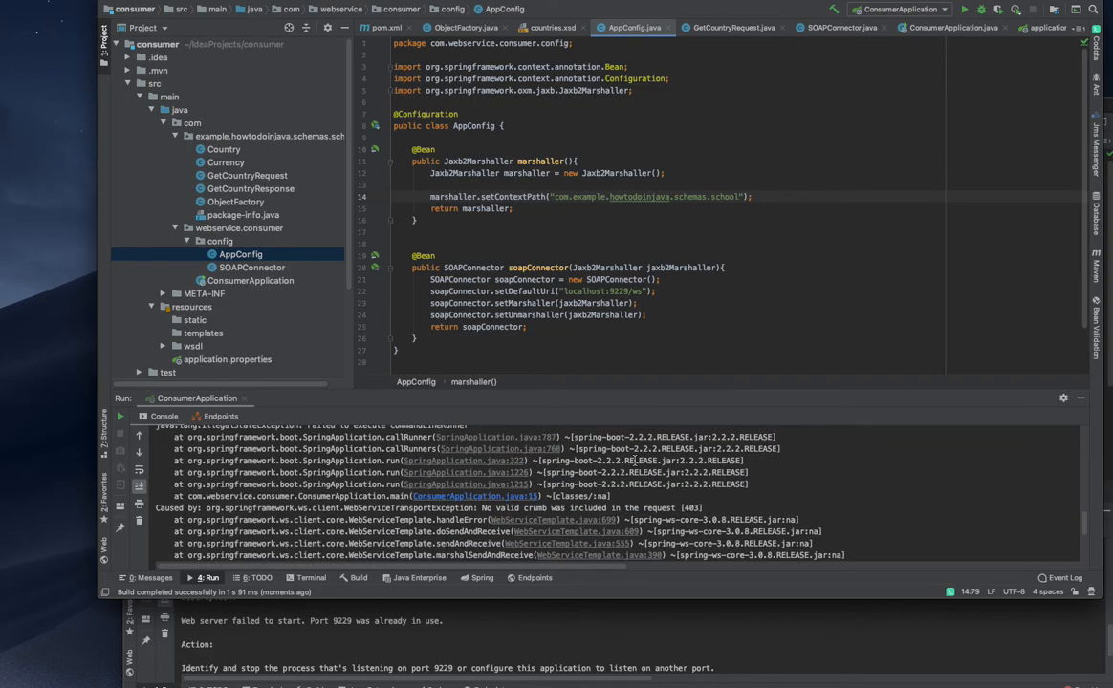
# - Scroll the Run console to the 'No valid crumb' transport exception and exit code 1
pyautogui.scroll(-3)
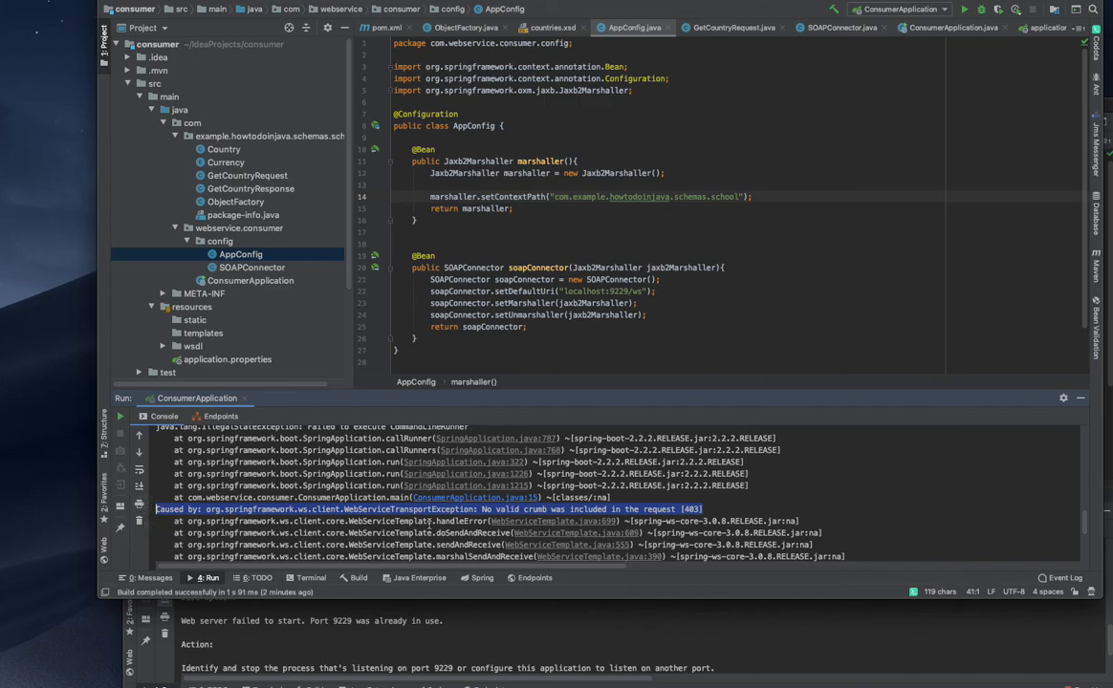
pyautogui.scroll(-3)
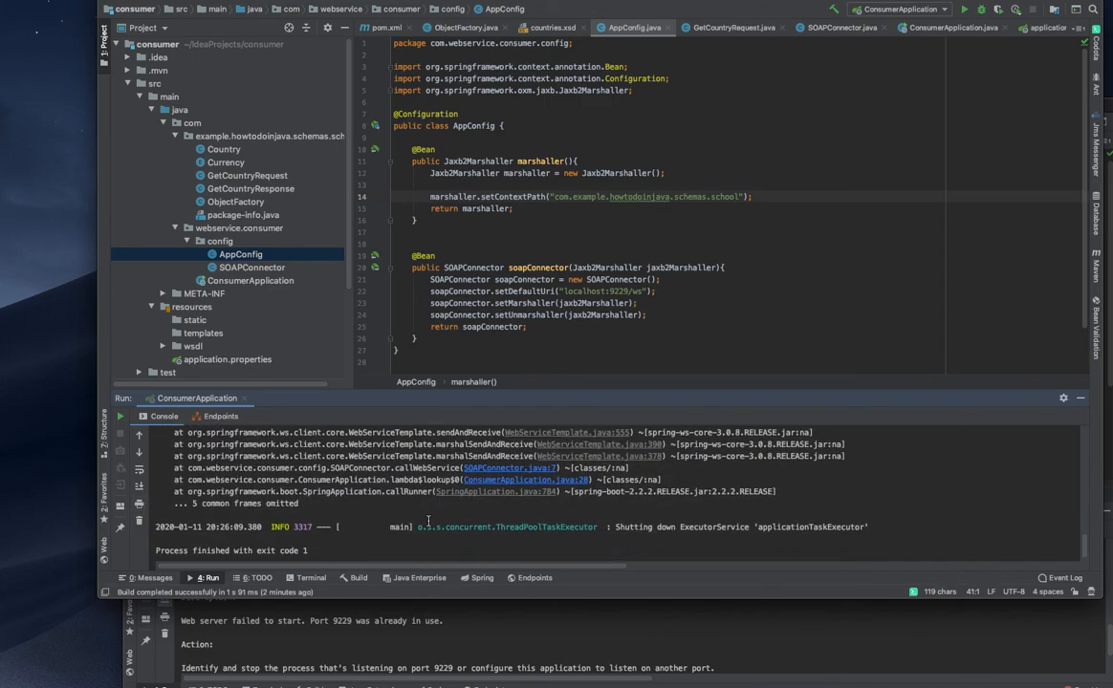